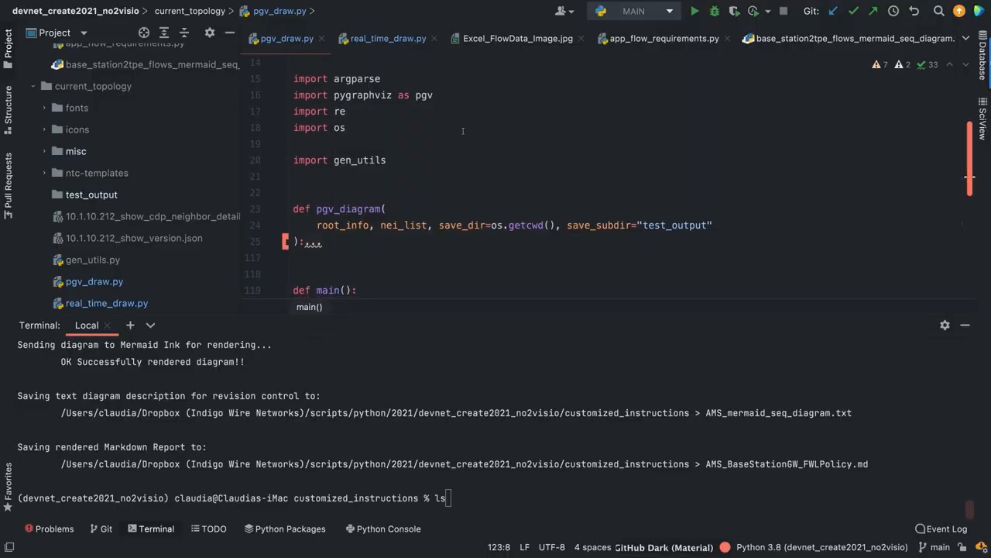
- Run pgv_draw.py from current_topology to render the oceans-cs01 diagram as PNG and DOT
scroll(down, 3)
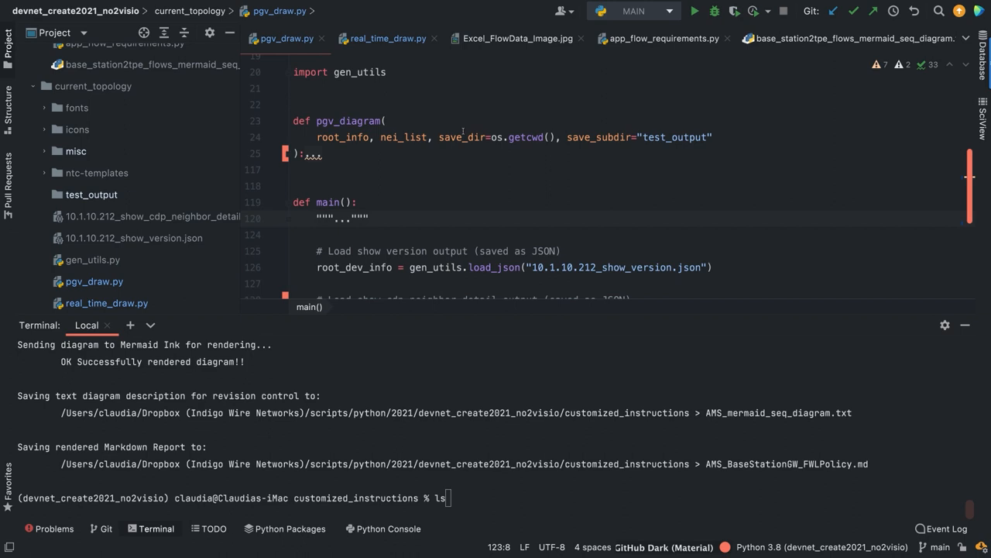
scroll(down, 3)
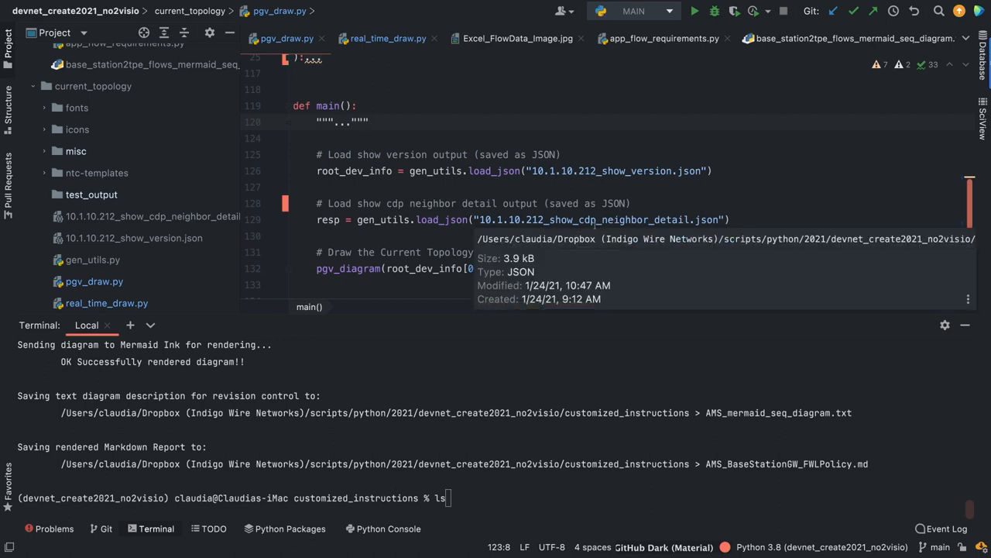
mouse_move(674, 164)
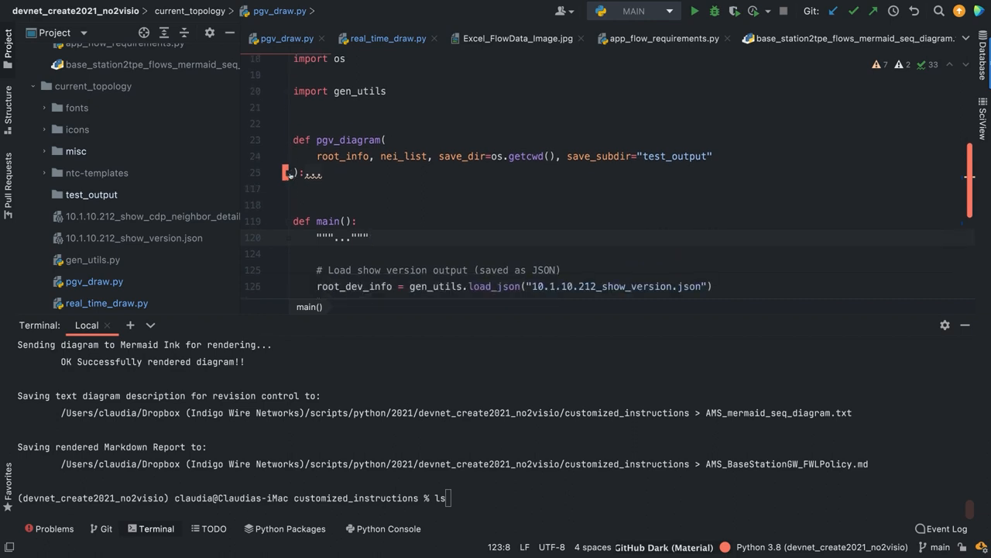
scroll(down, 3)
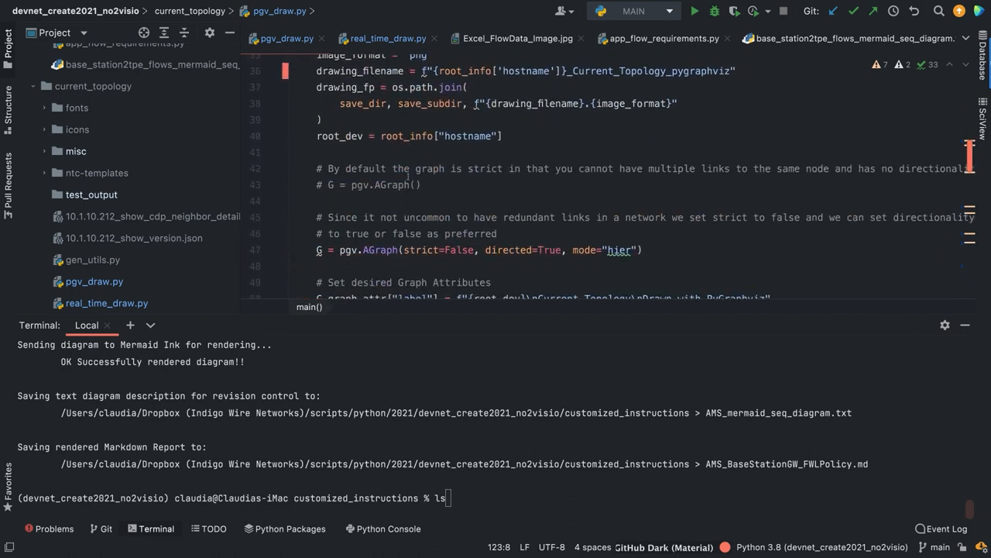
scroll(down, 3)
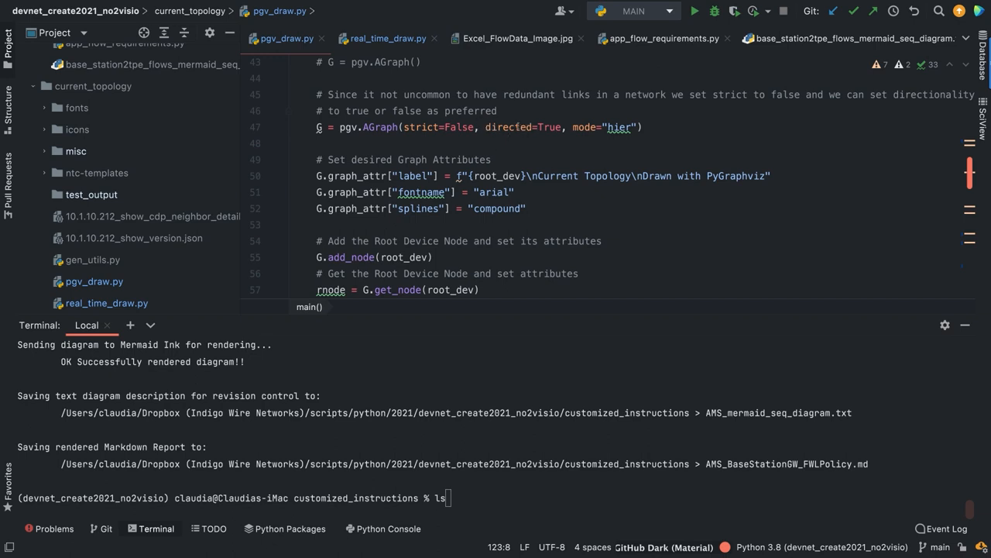
mouse_move(550, 133)
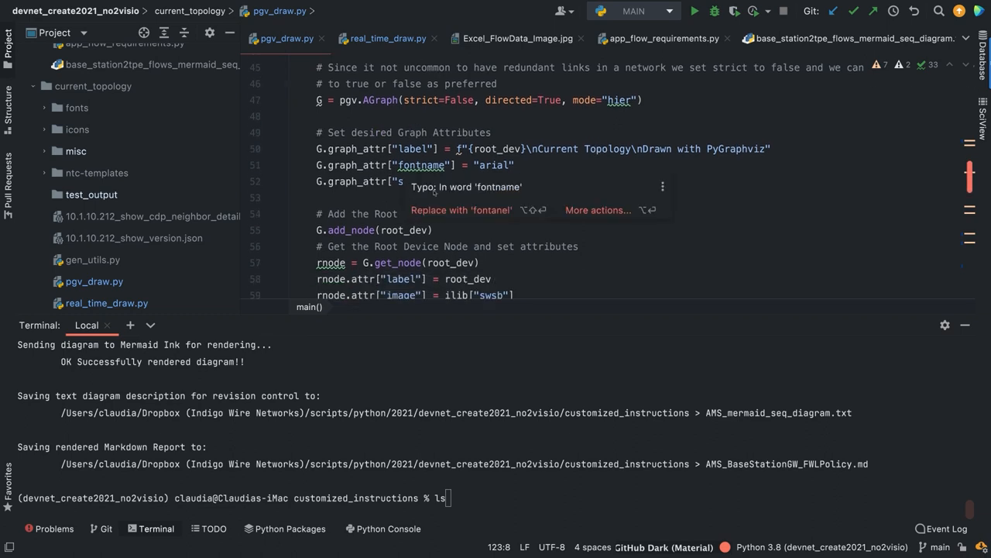
scroll(down, 3)
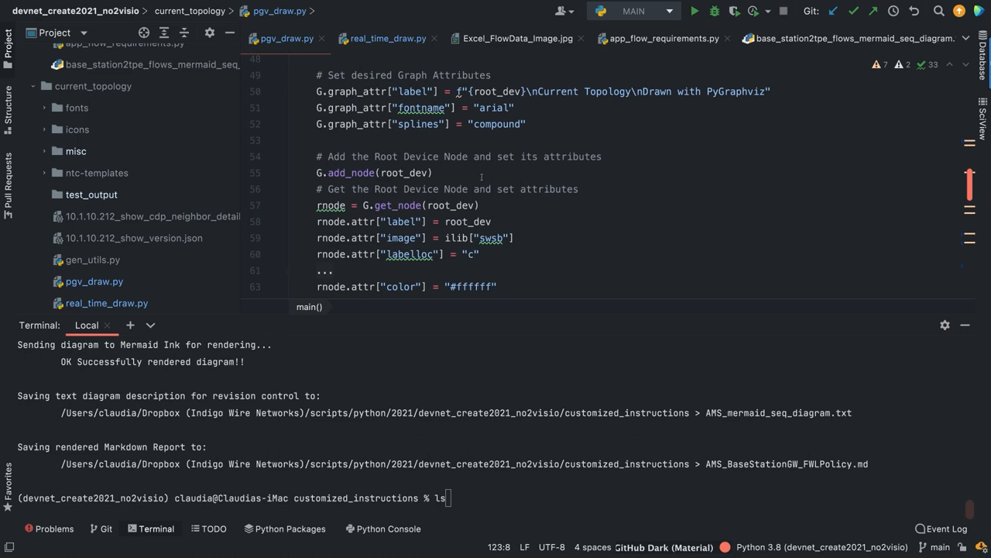
scroll(down, 3)
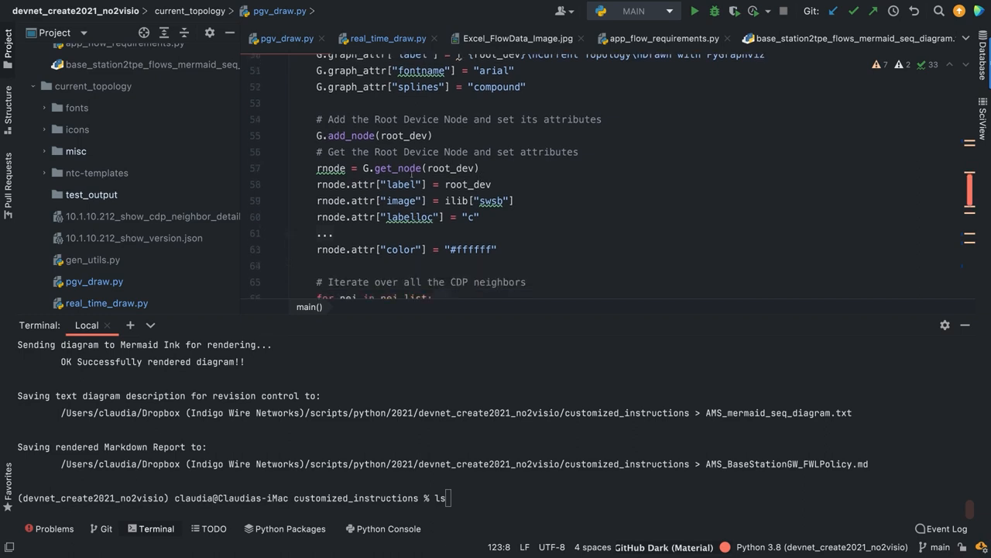
scroll(down, 3)
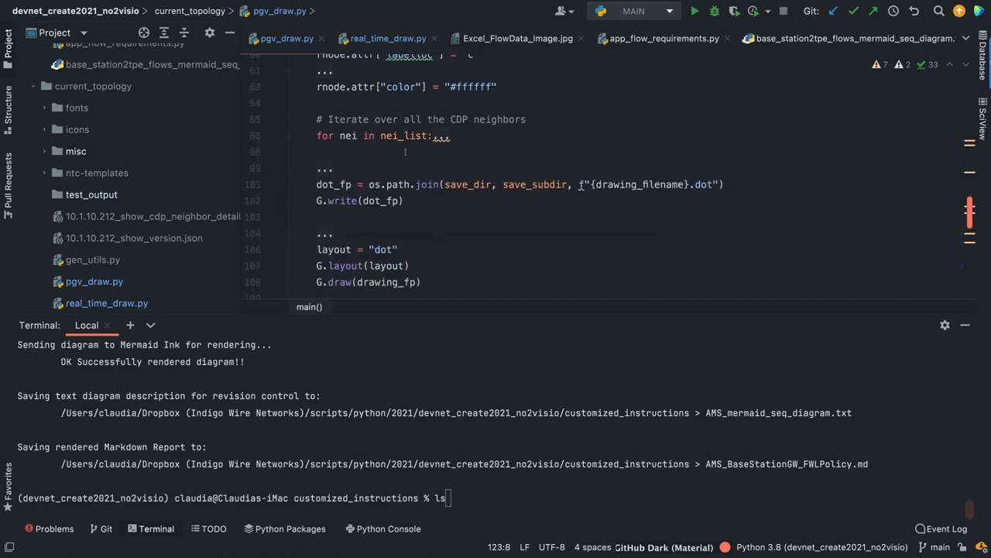
mouse_move(460, 236)
text(cd ..)
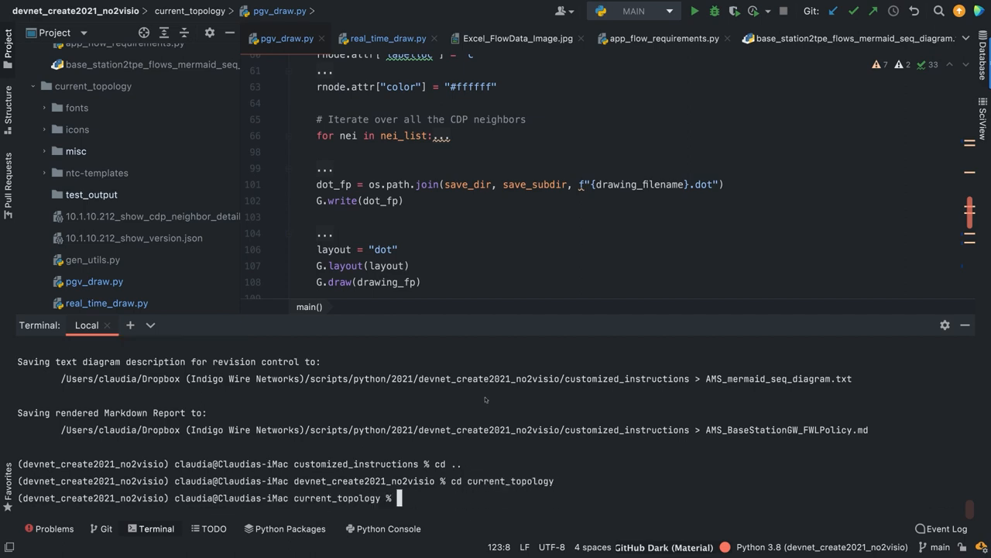
text(python pgv_draw.py)
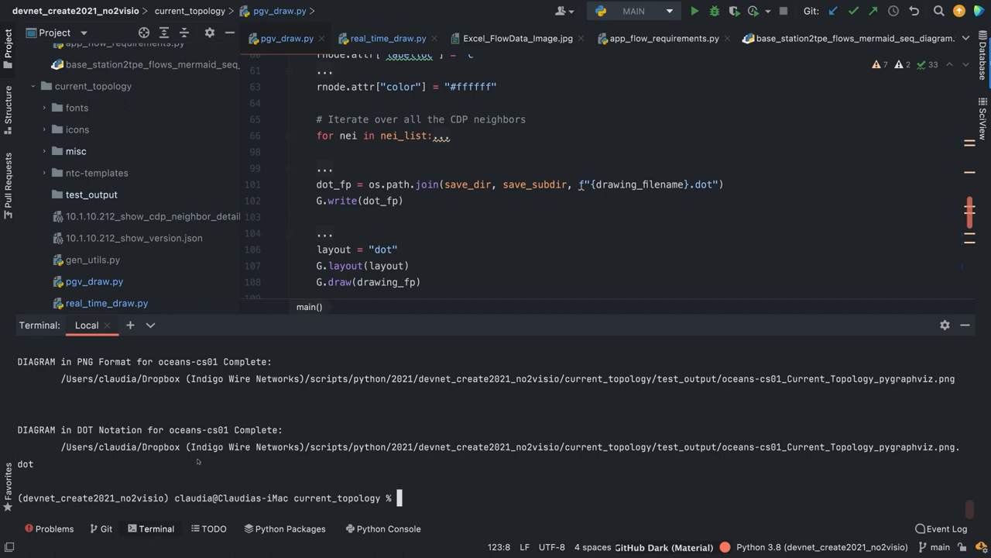
mouse_move(130, 428)
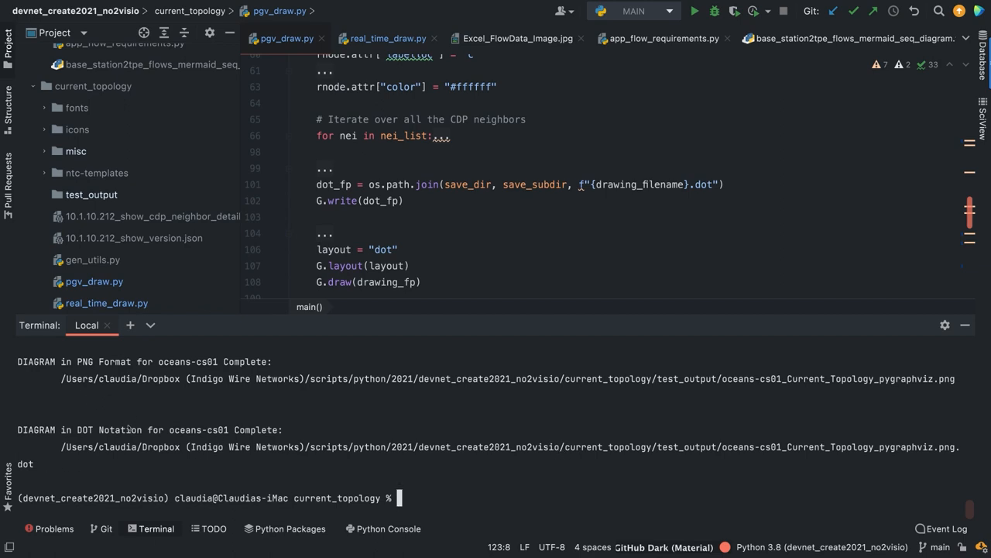
- Expand test_output and open the oceans-cs01 Current_Topology pygraphviz PNG
click(91, 194)
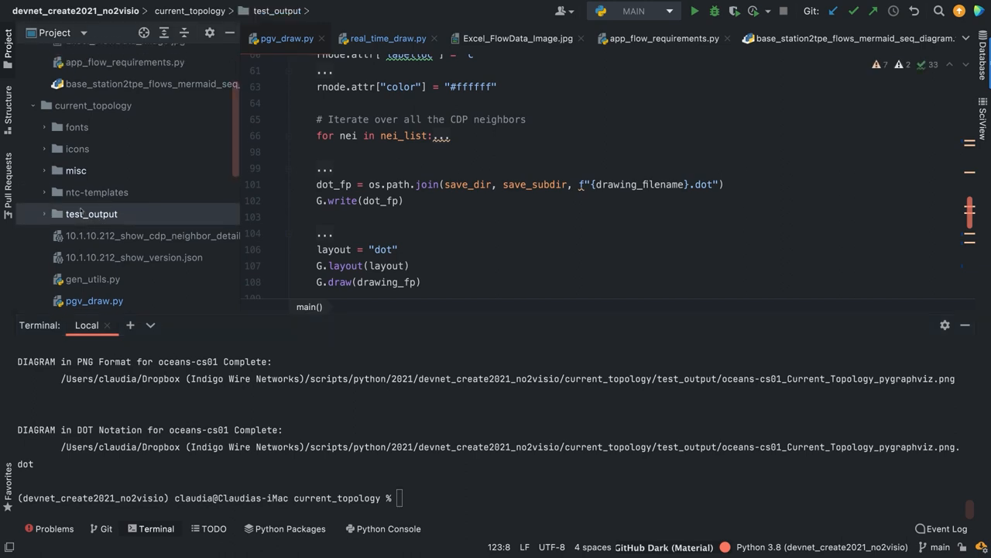
click(91, 214)
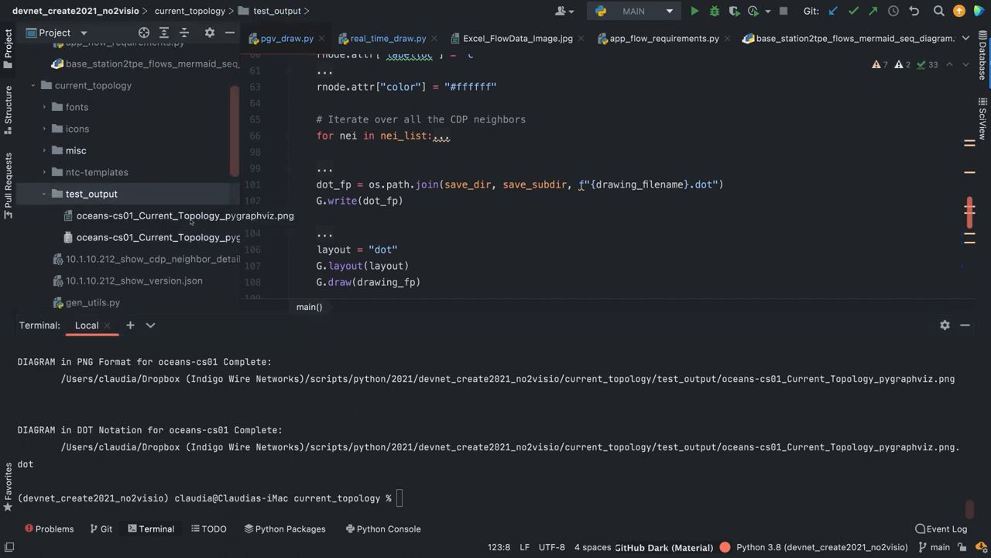
double_click(184, 215)
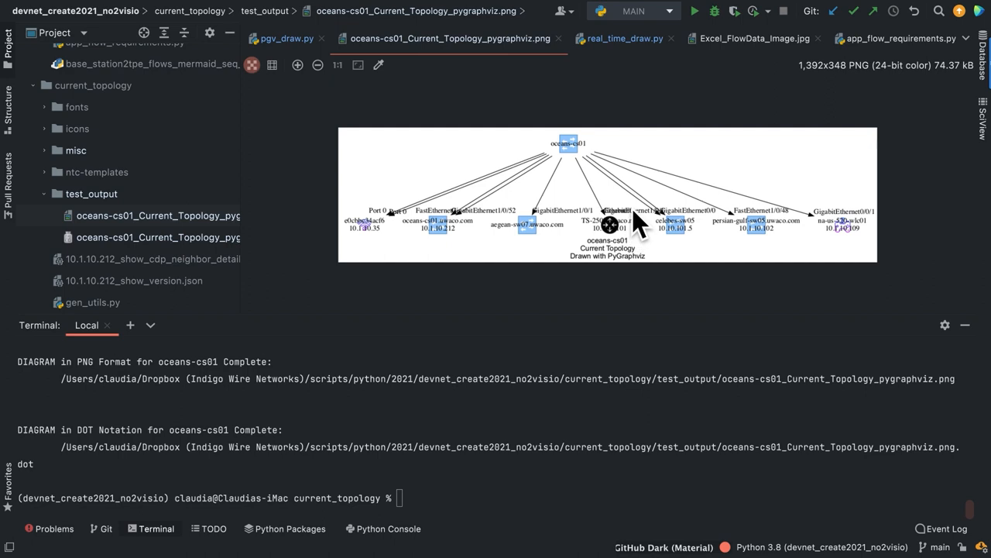
mouse_move(639, 229)
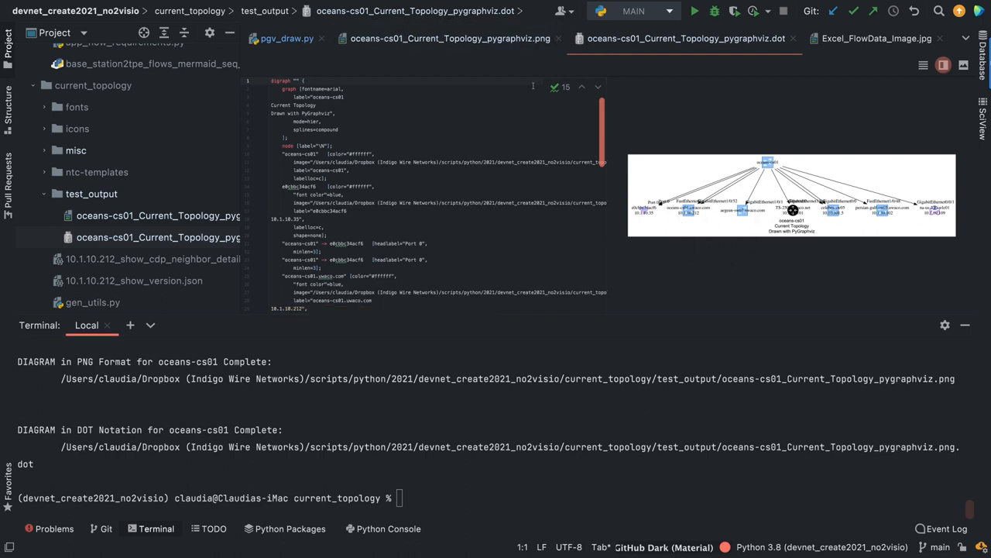
- Close the oceans-cs01 PNG image and DOT description editor tabs
click(449, 38)
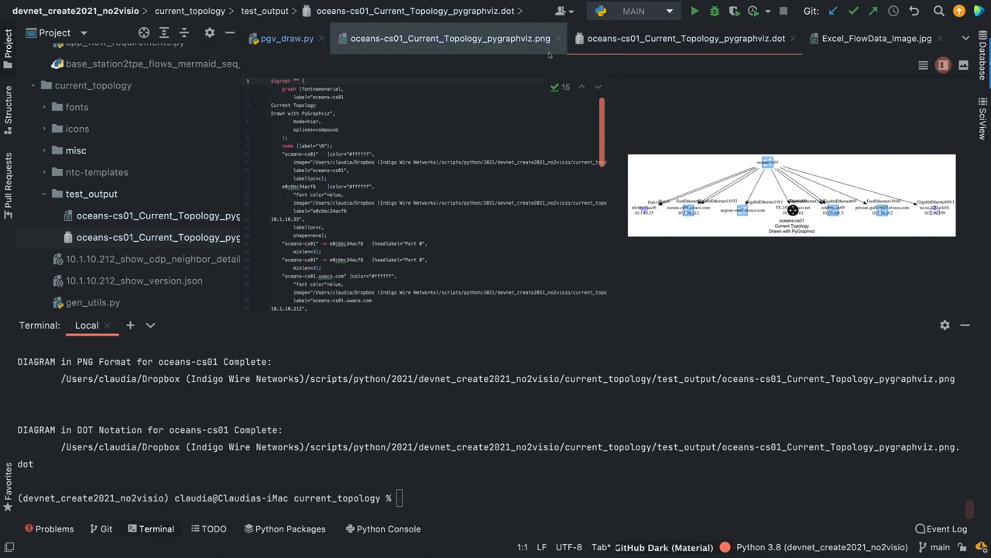
mouse_move(558, 38)
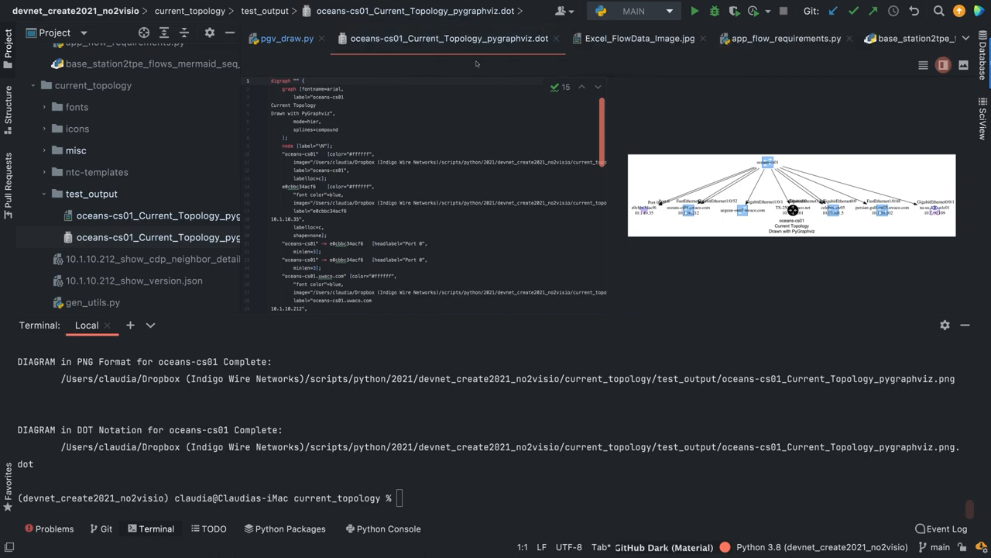
click(286, 38)
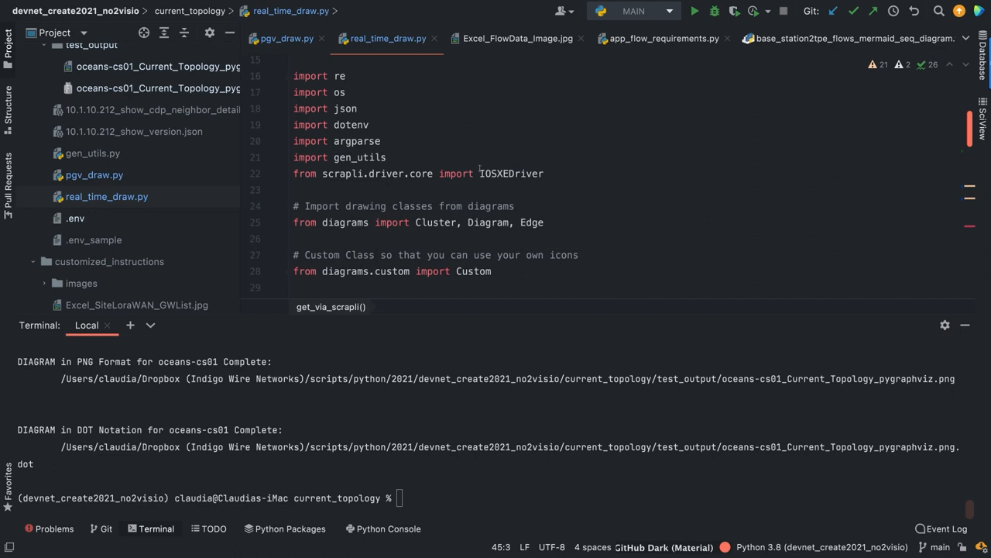
- Scroll through real_time_draw.py's diagrams imports and helper functions
scroll(down, 3)
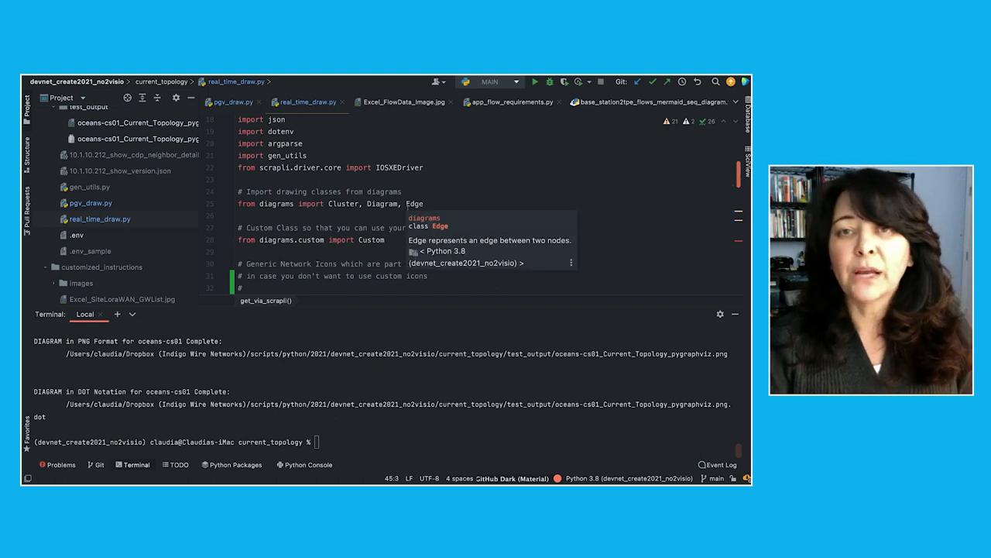
mouse_move(496, 194)
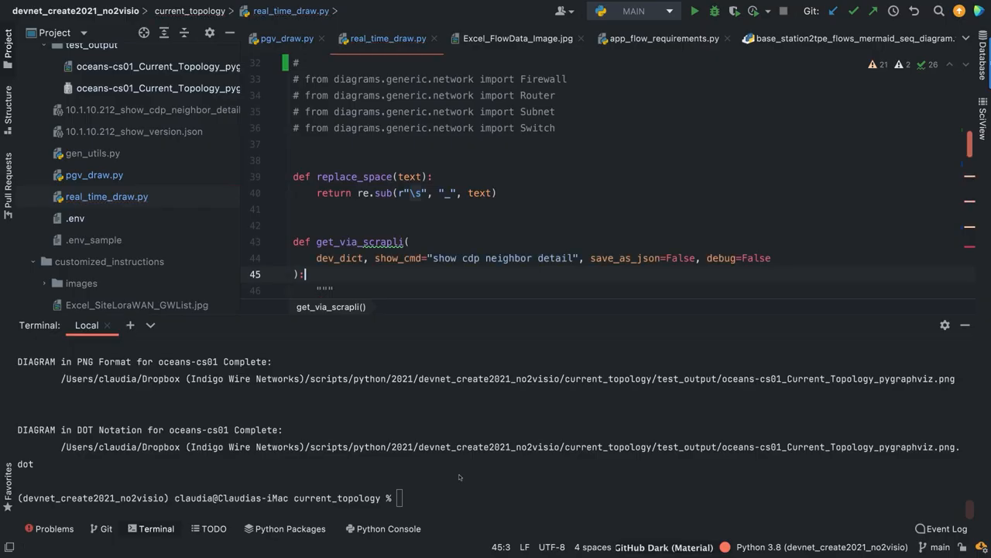
- Run real_time_draw.py against 10.1.10.62 to generate the oceans-cs01 topology JPG
click(399, 498)
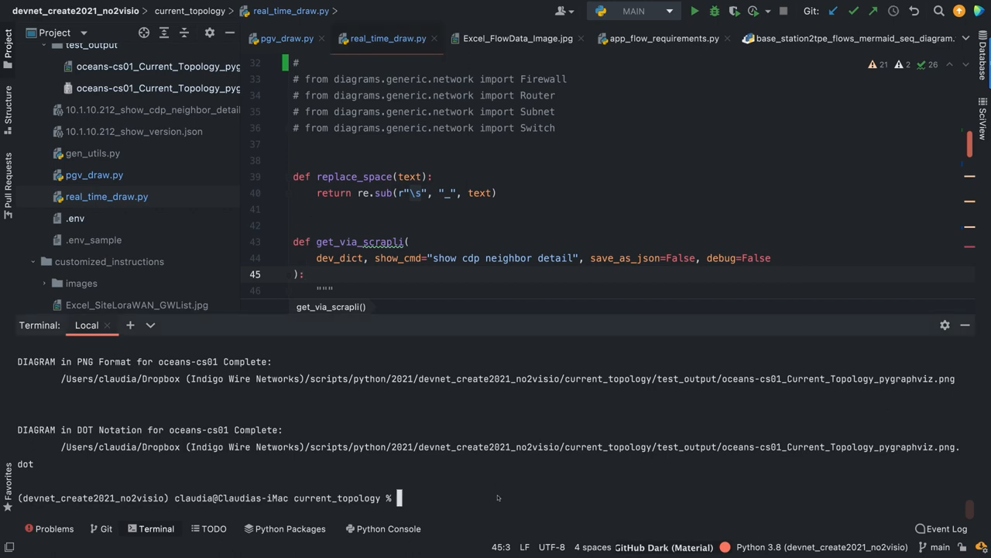
text(python)
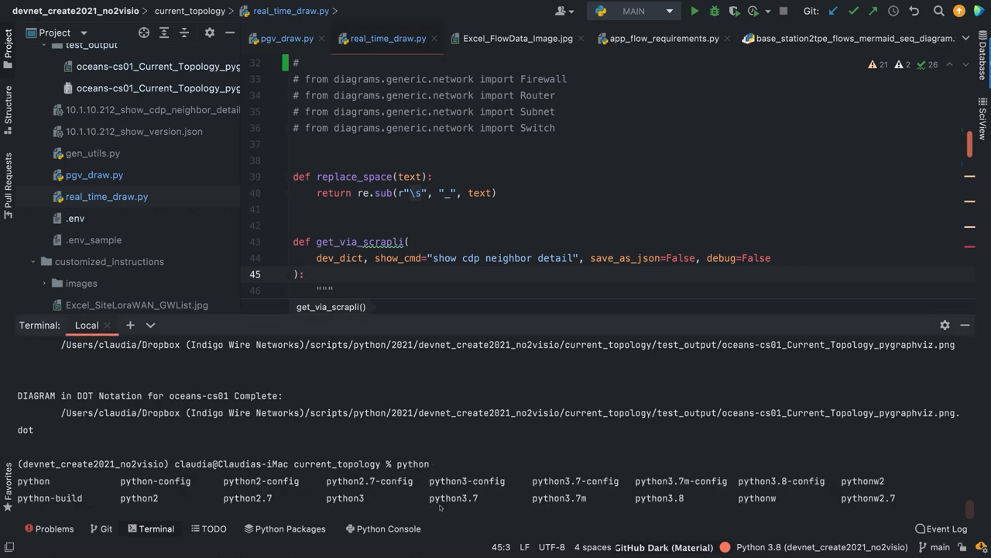
text(real_time_draw.py)
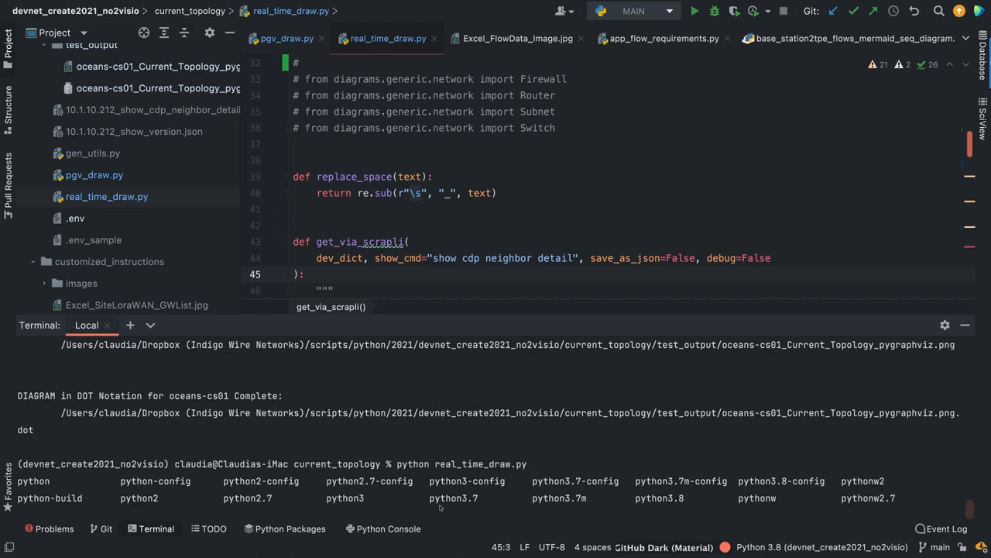
text(10.)
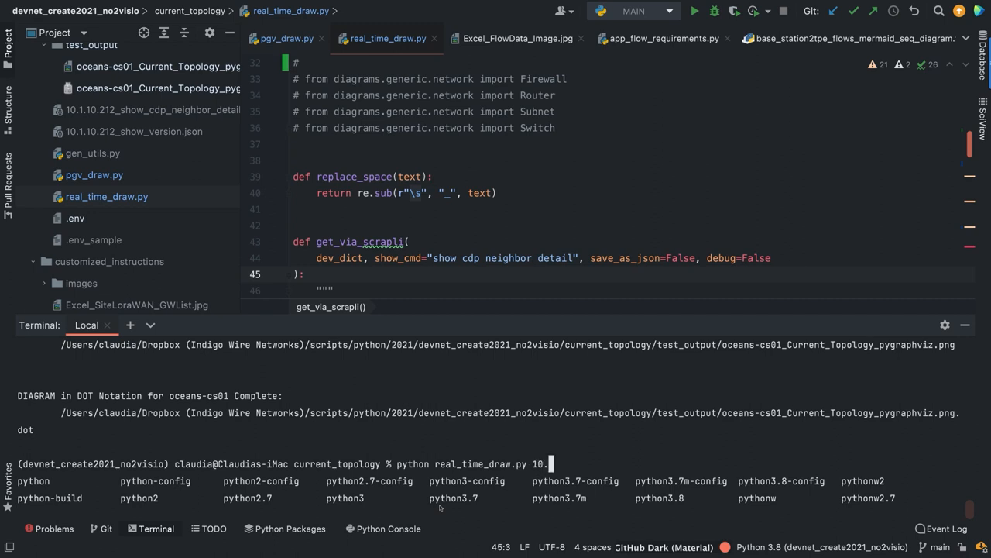
text(1.10.)
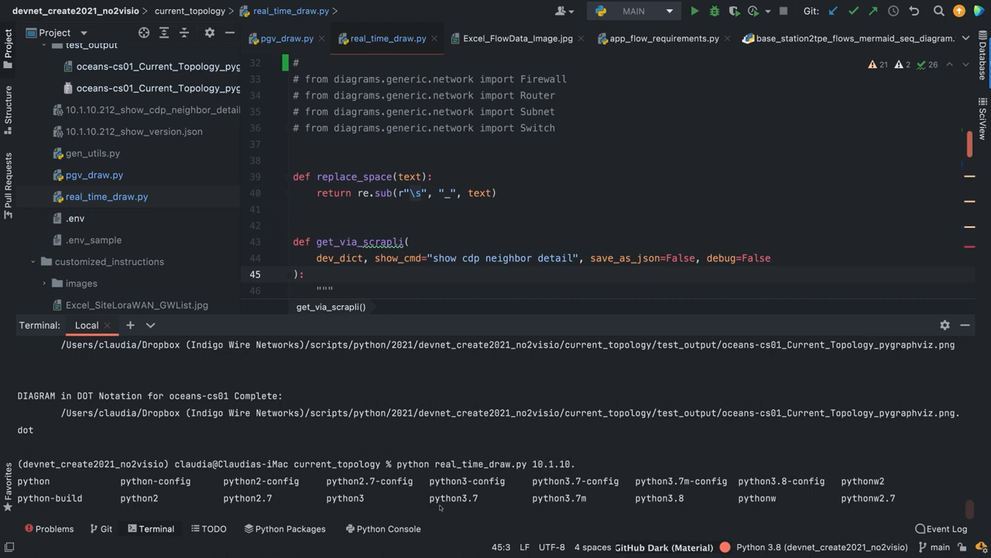
text(63)
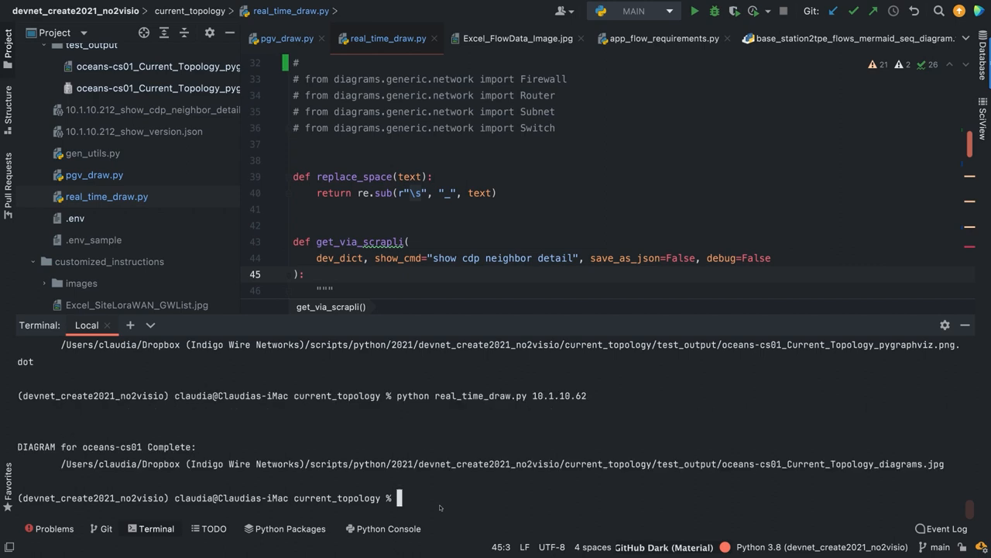
mouse_move(167, 425)
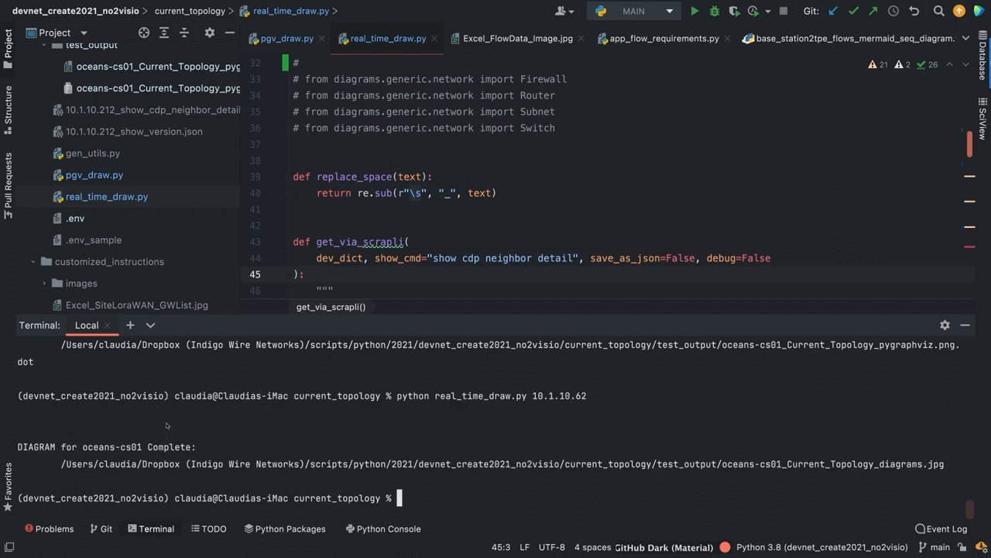
mouse_move(721, 429)
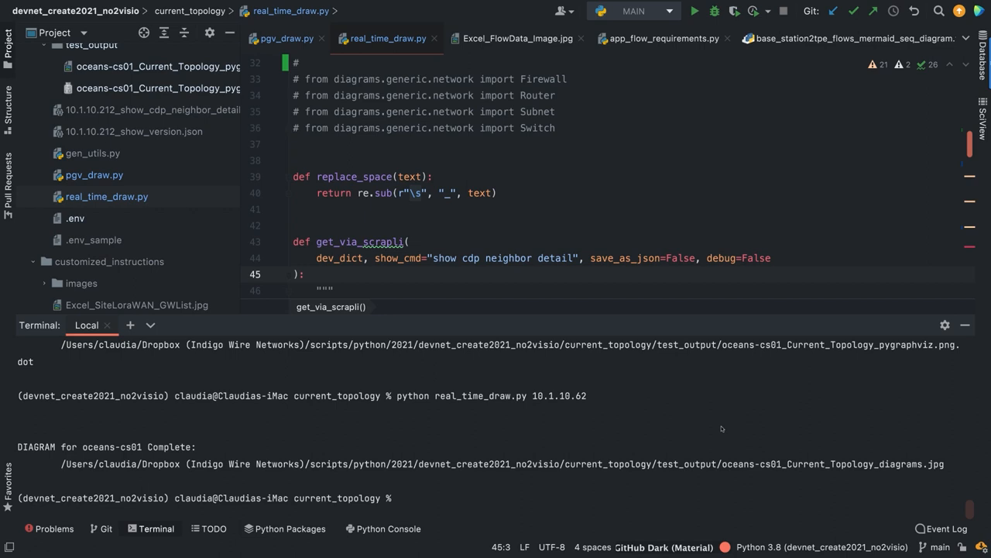
mouse_move(141, 212)
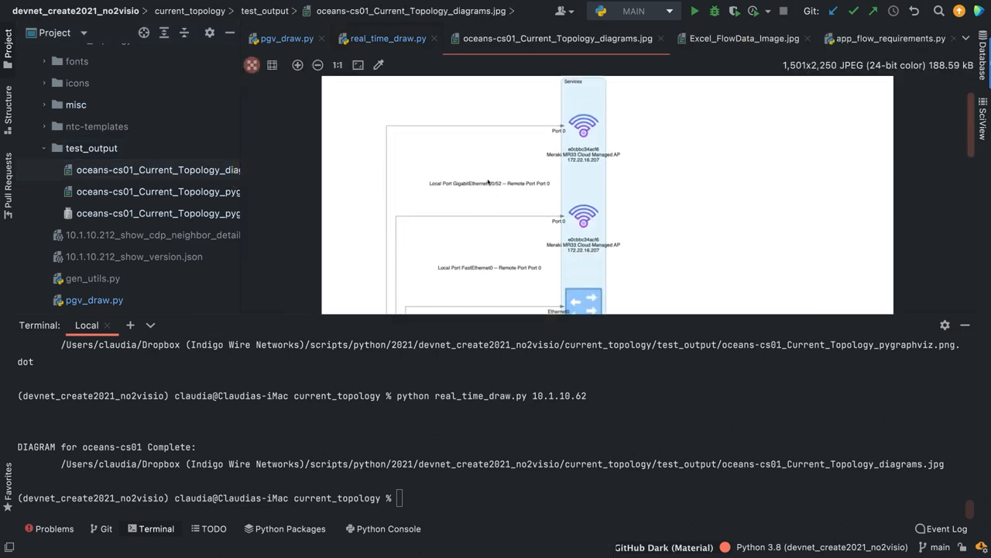
- Scroll through the oceans-cs01 JPG showing neighbour switches, access points and servers
scroll(down, 3)
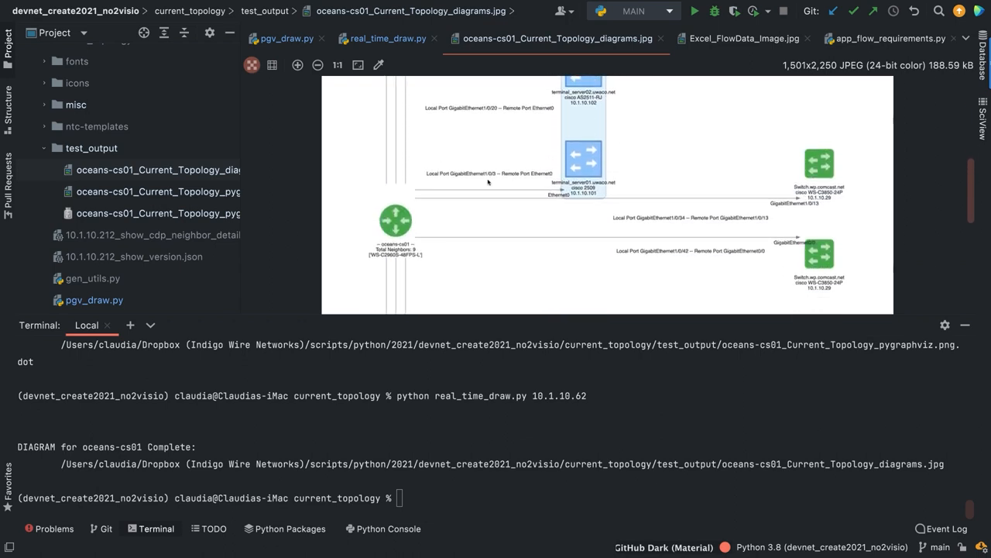
scroll(down, 3)
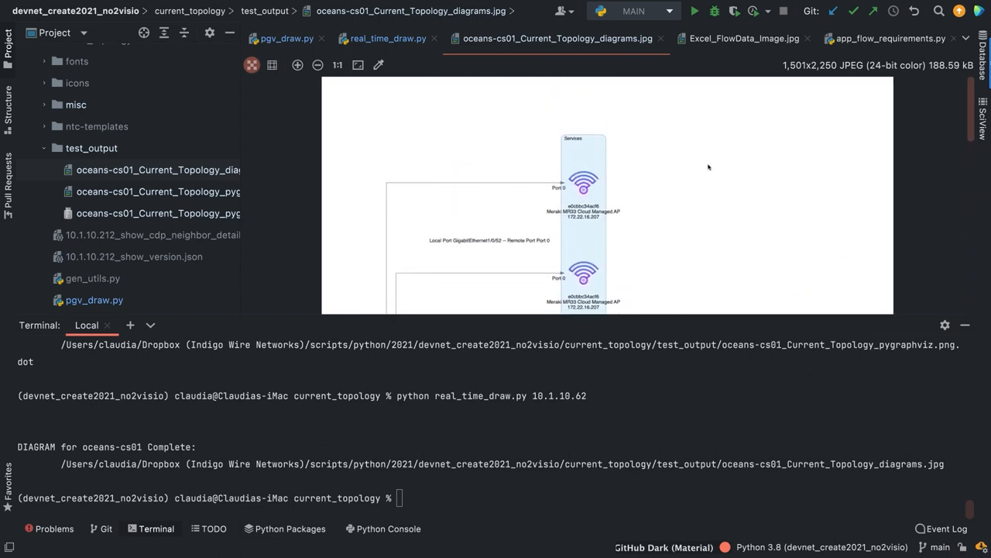
mouse_move(619, 144)
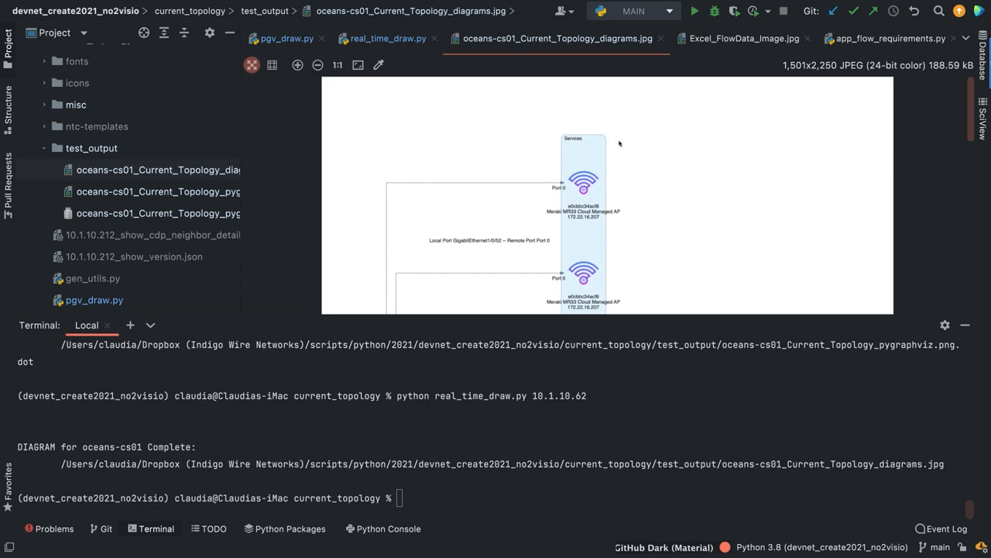
mouse_move(578, 160)
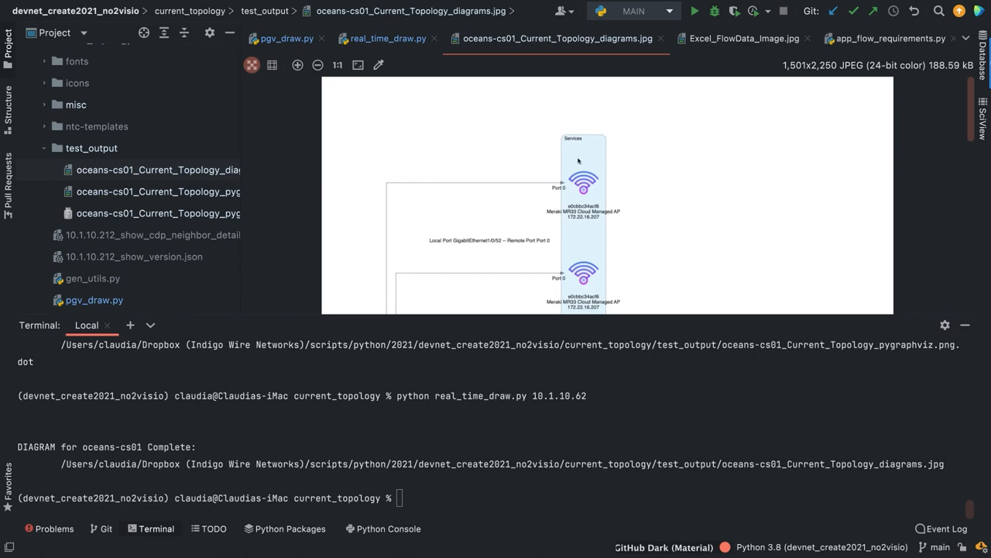
mouse_move(576, 149)
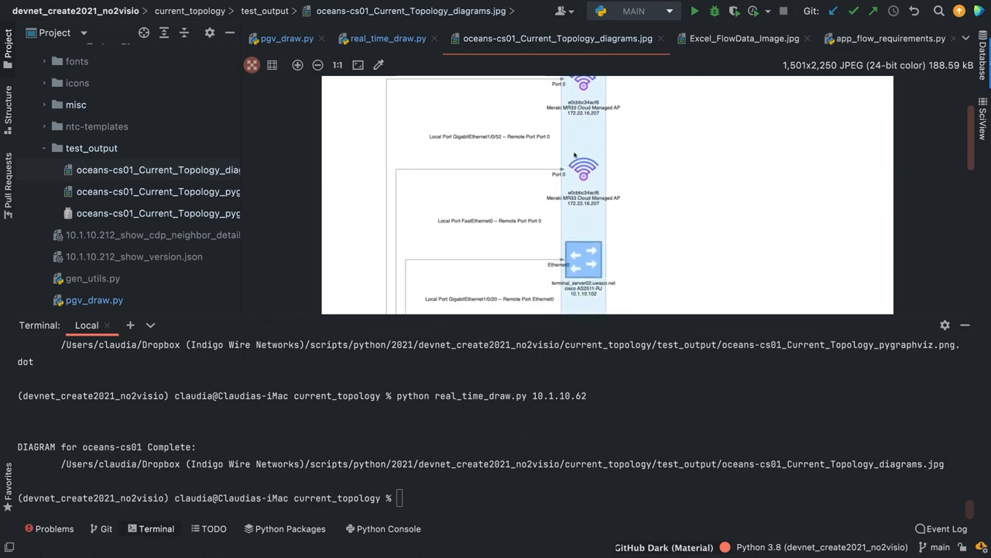
scroll(down, 3)
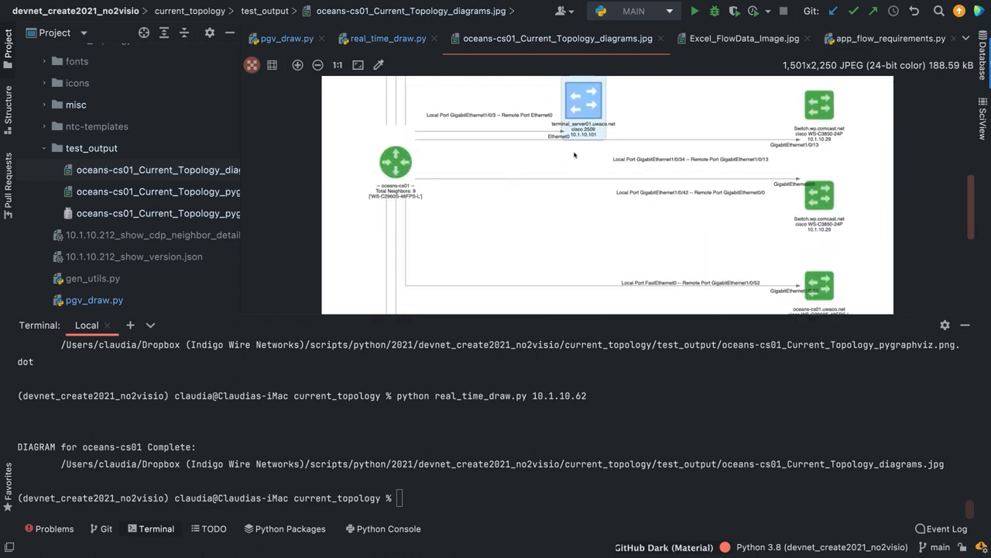
scroll(down, 3)
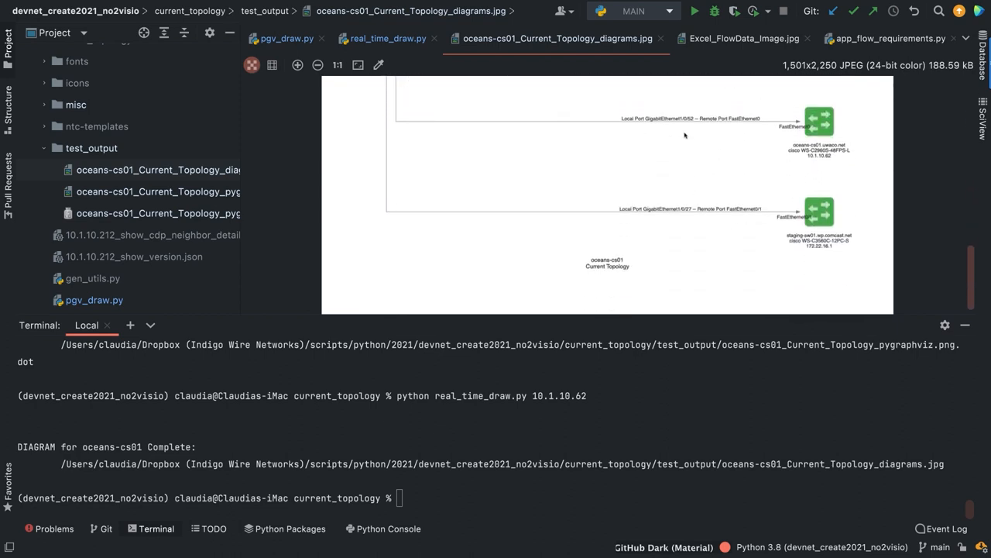
scroll(down, 3)
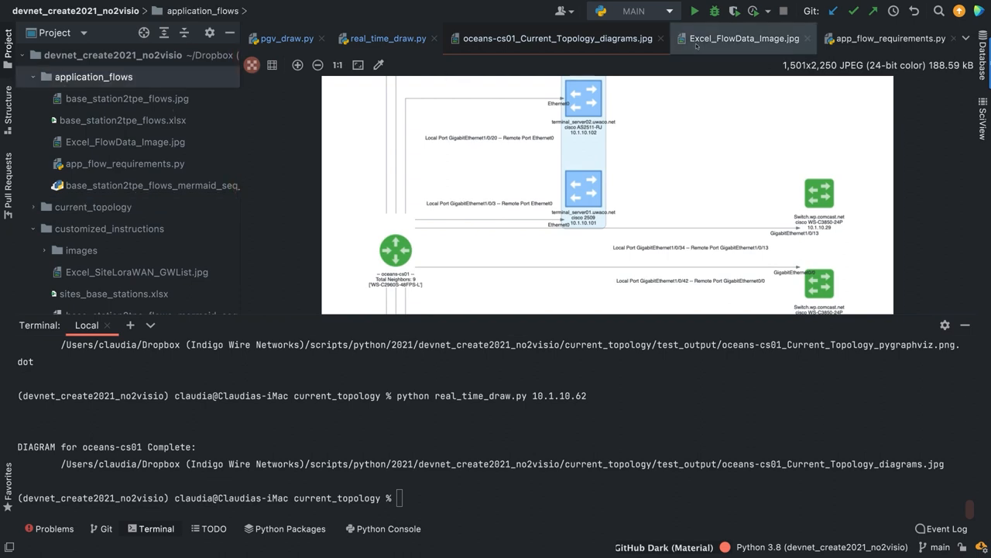
- Close the diagram JPG and real_time_draw.py, view the flow-data image, then app_flow_requirements.py
click(664, 38)
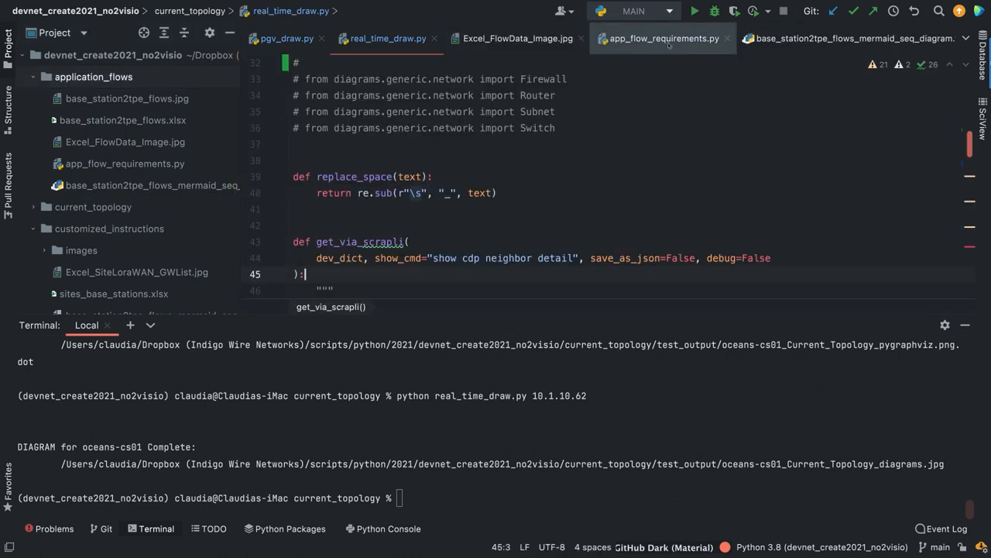
click(286, 38)
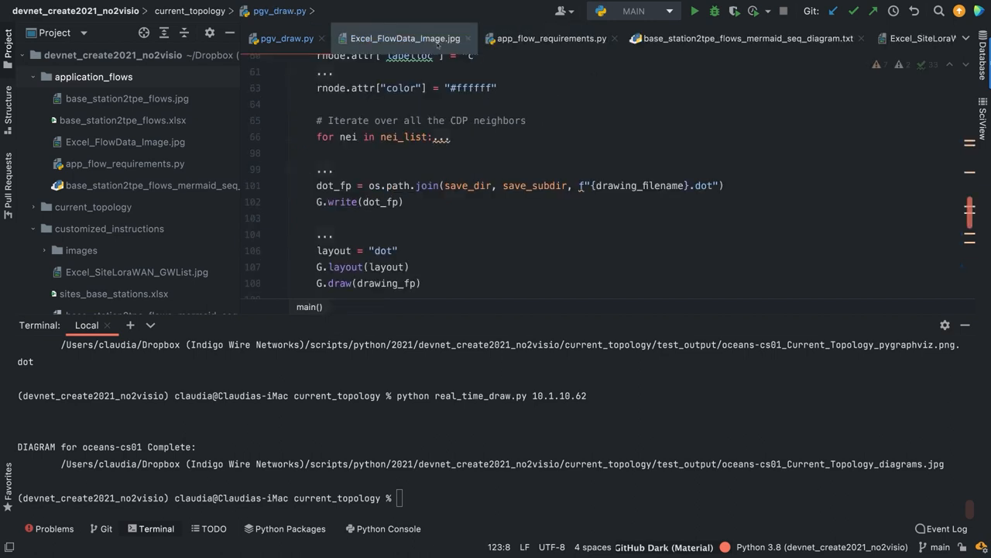
click(405, 38)
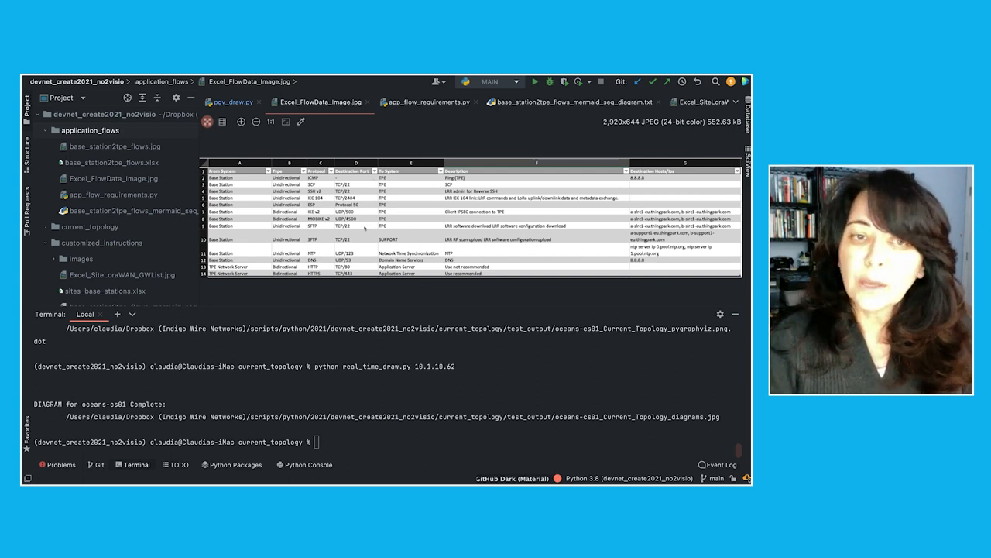
click(428, 101)
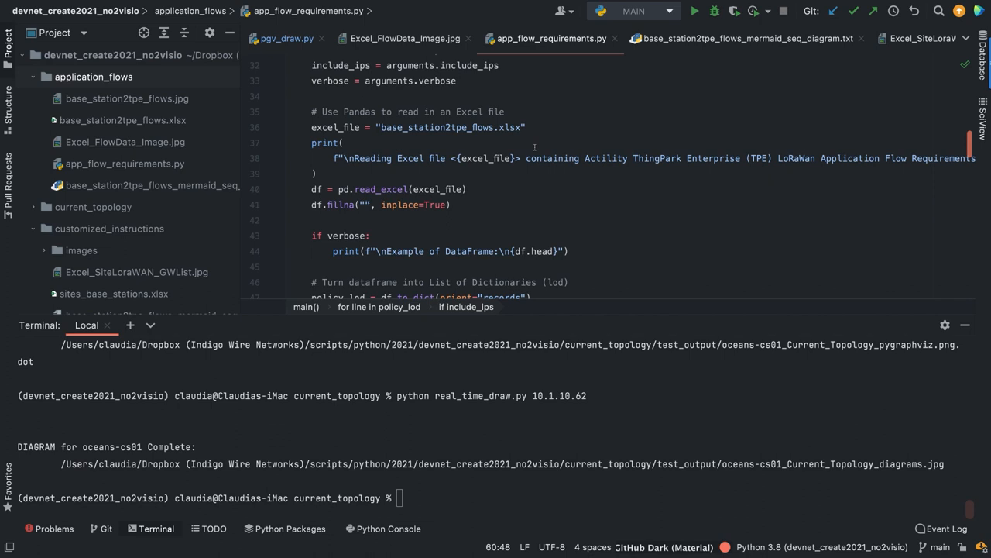
scroll(down, 3)
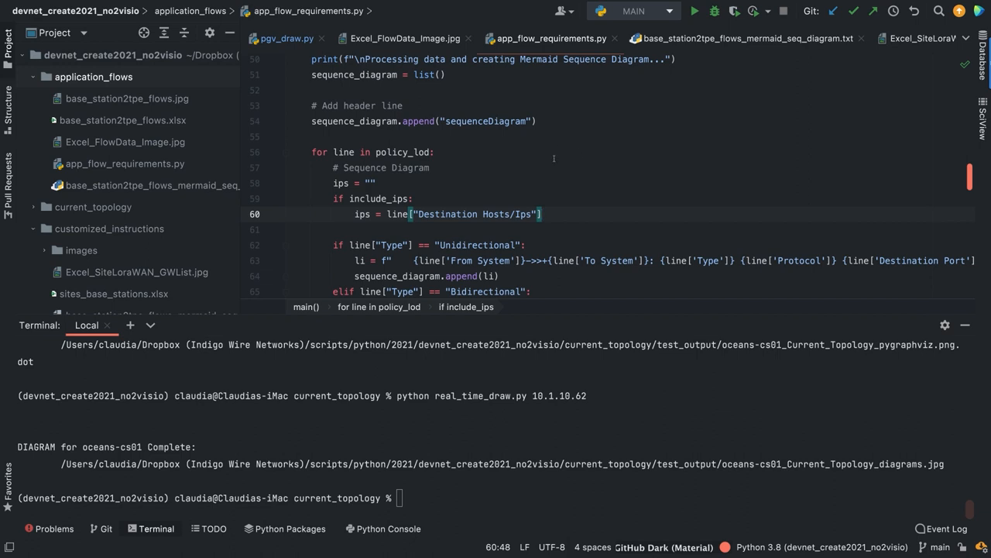
text(a)
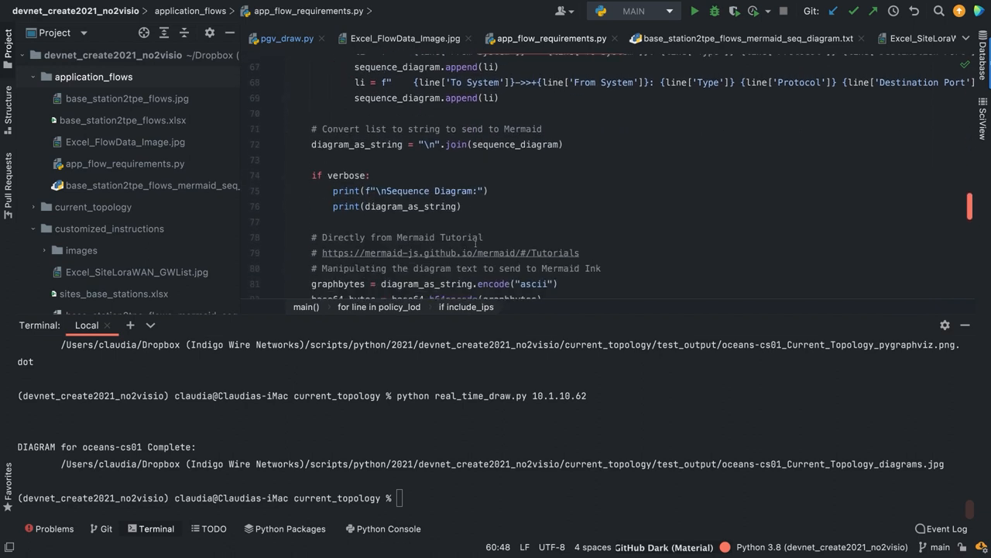
scroll(down, 3)
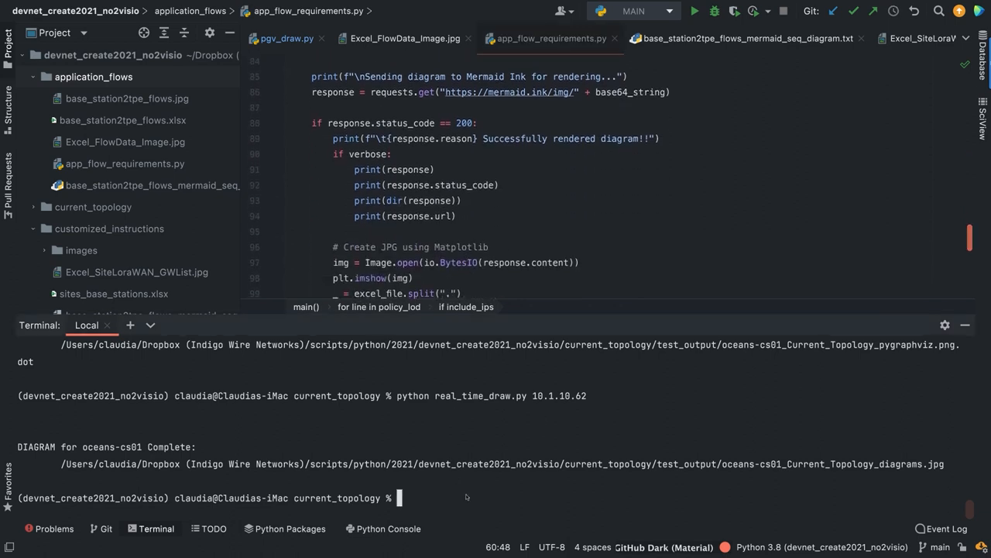
- Run app_flow_requirements.py from application_flows to render the Mermaid sequence diagram
text(cd ..)
text(python app_flow_requirements.py)
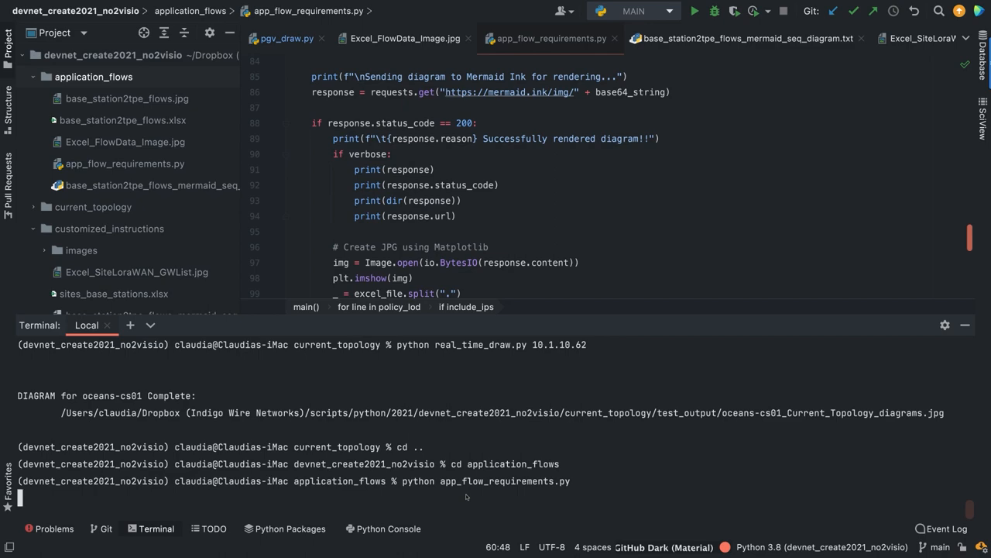
key(Return)
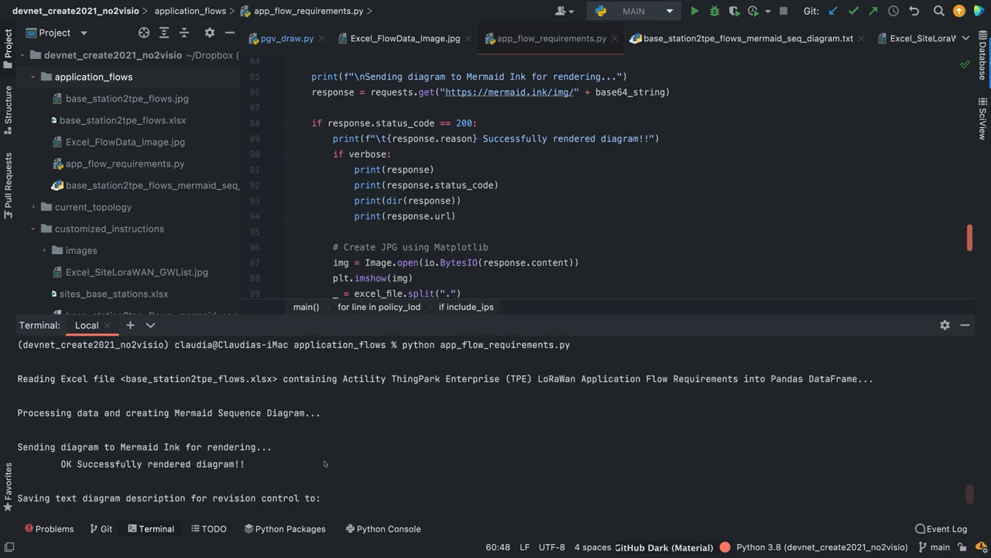
mouse_move(91, 391)
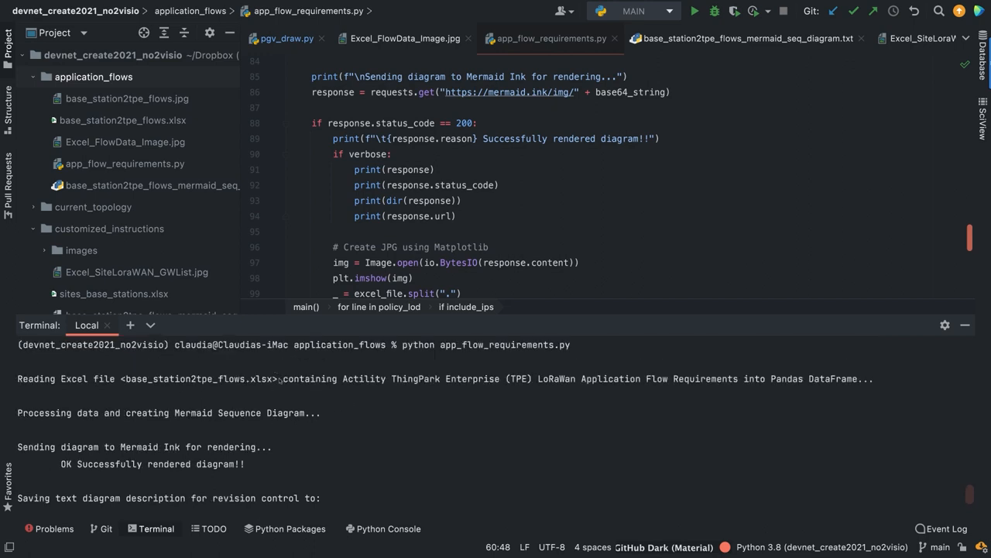
mouse_move(324, 416)
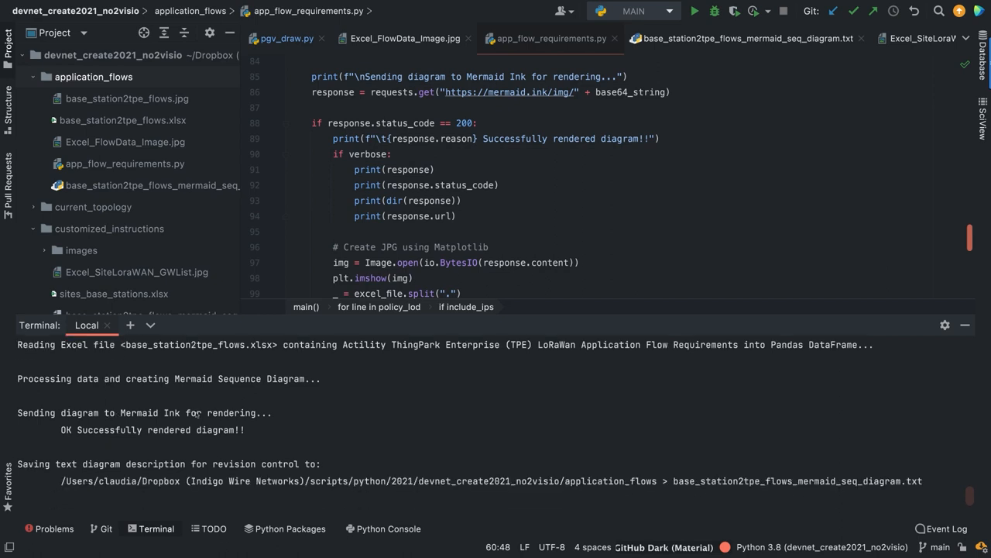
mouse_move(251, 425)
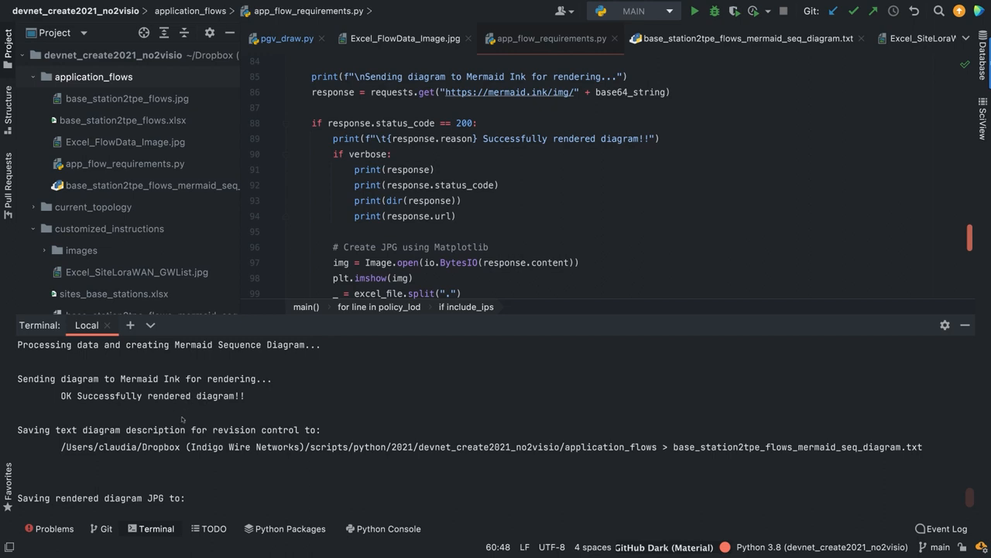
mouse_move(611, 458)
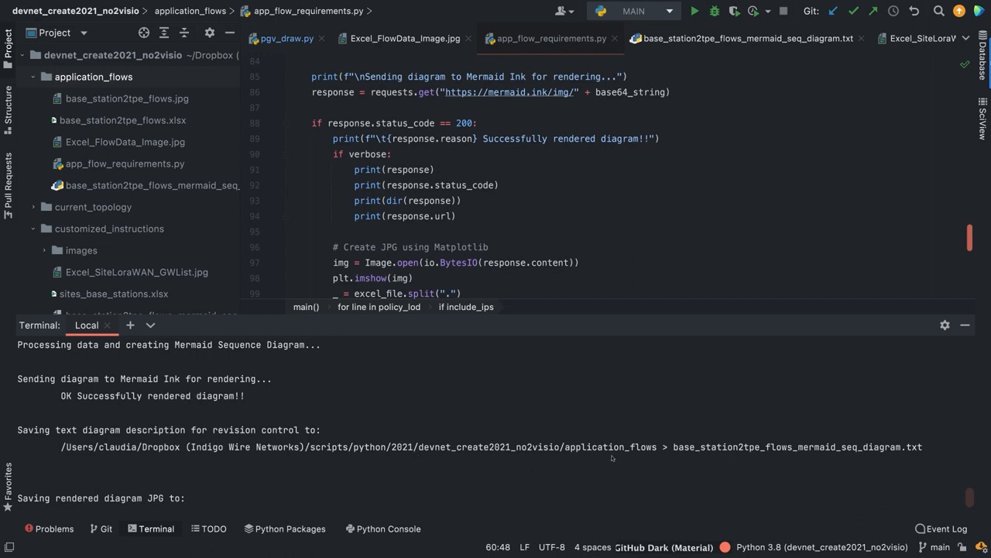
- Switch to the base_station2tpe_flows_mermaid_seq_diagram.txt editor tab
click(743, 38)
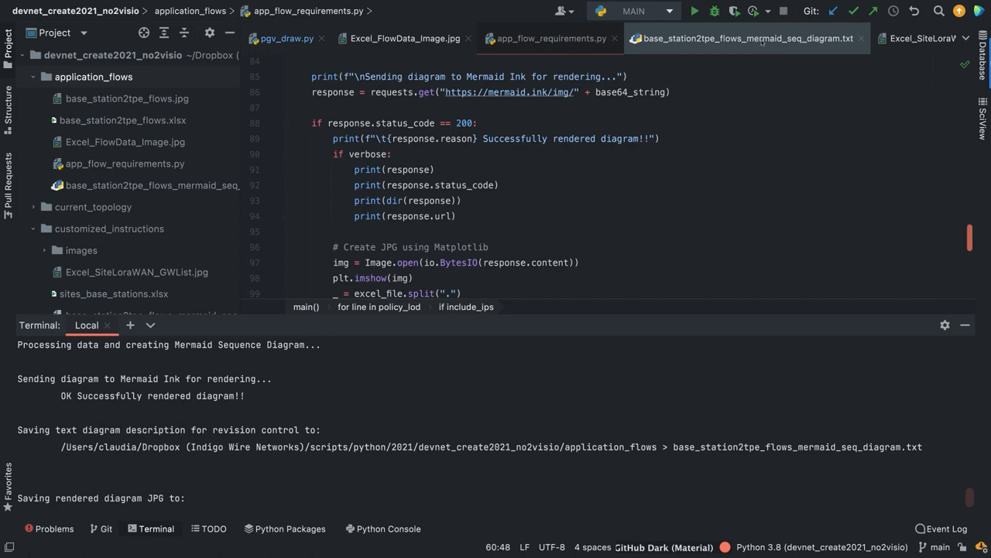
click(746, 38)
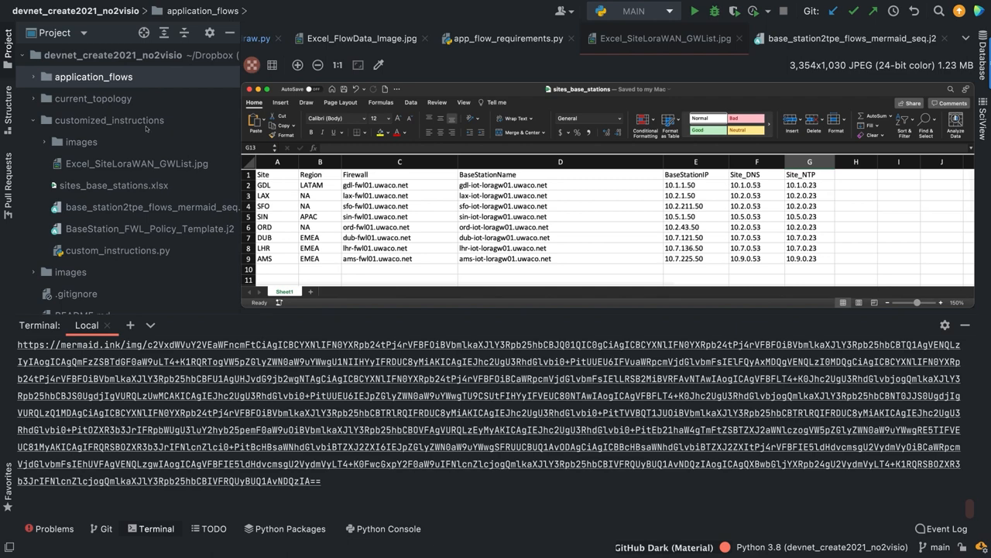
mouse_move(149, 129)
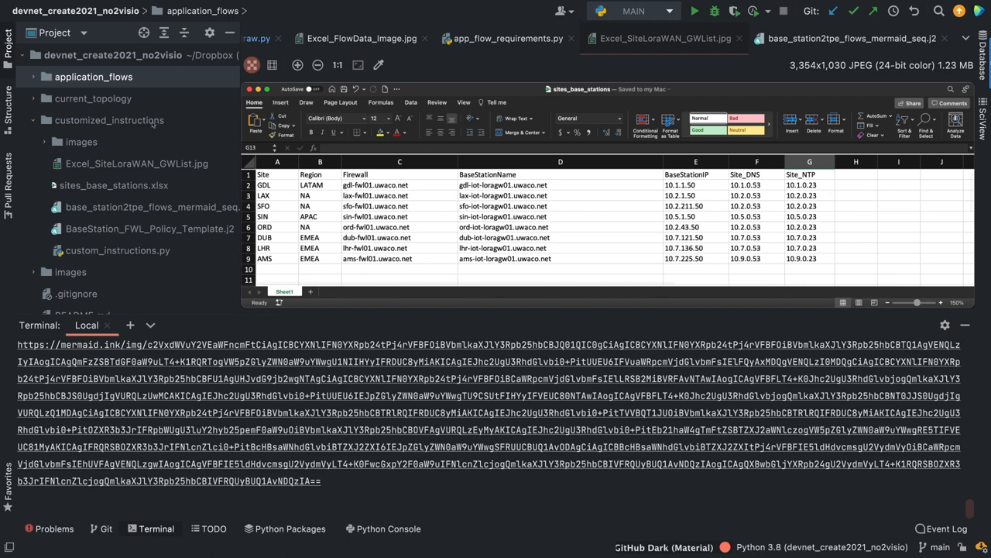
mouse_move(143, 127)
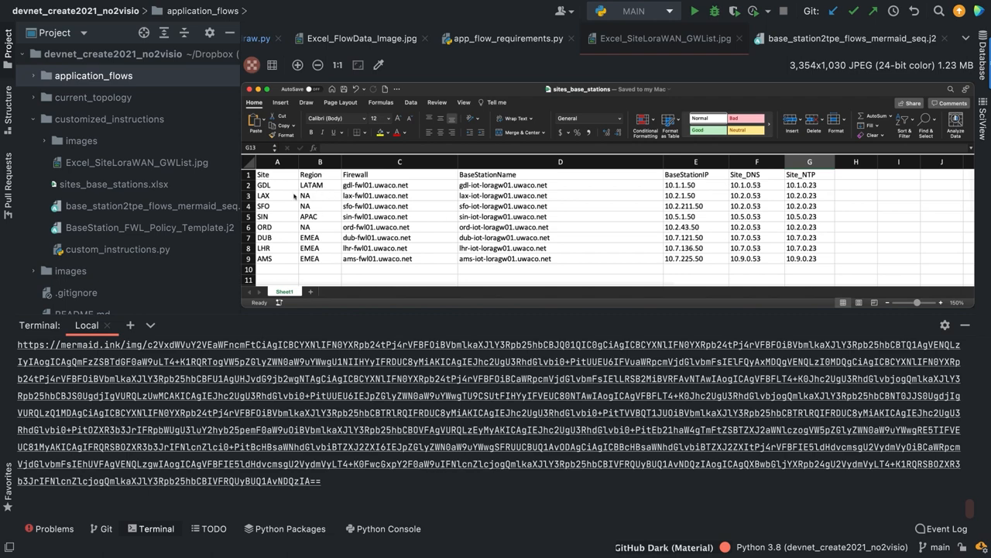
mouse_move(482, 299)
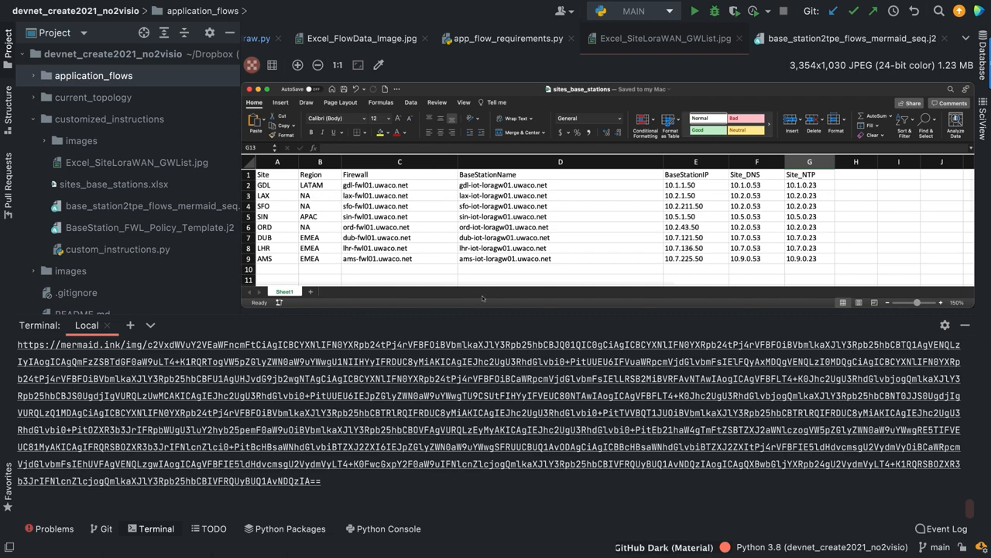
mouse_move(543, 236)
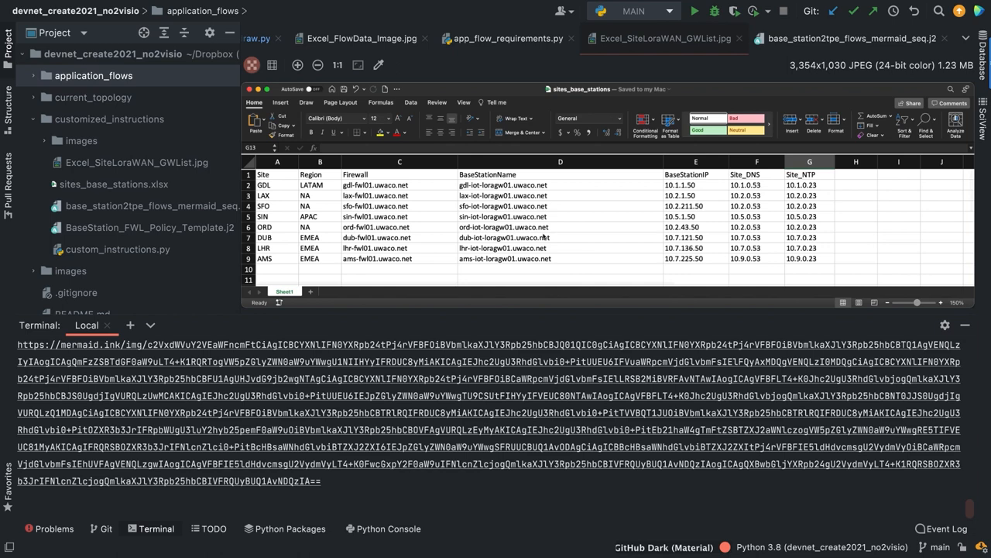
mouse_move(564, 244)
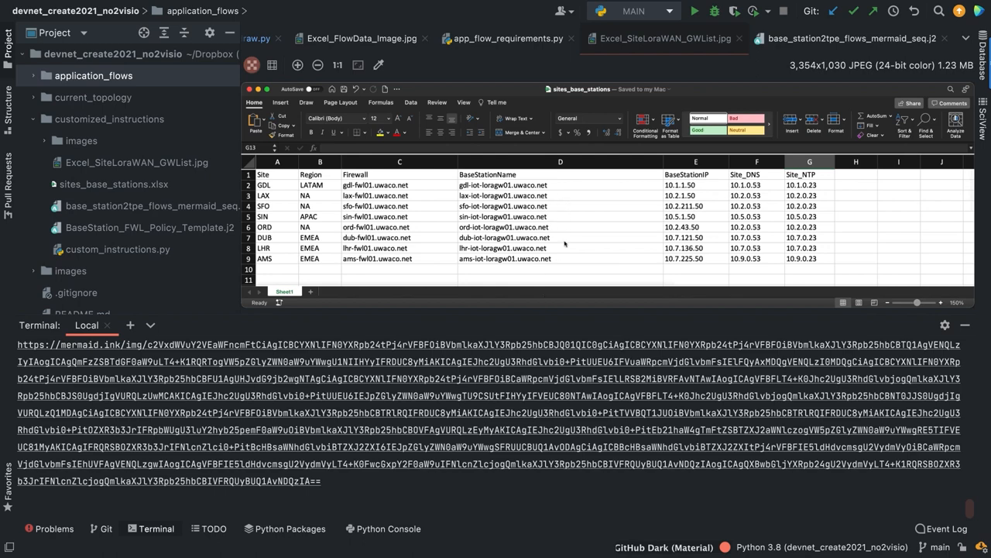
mouse_move(705, 227)
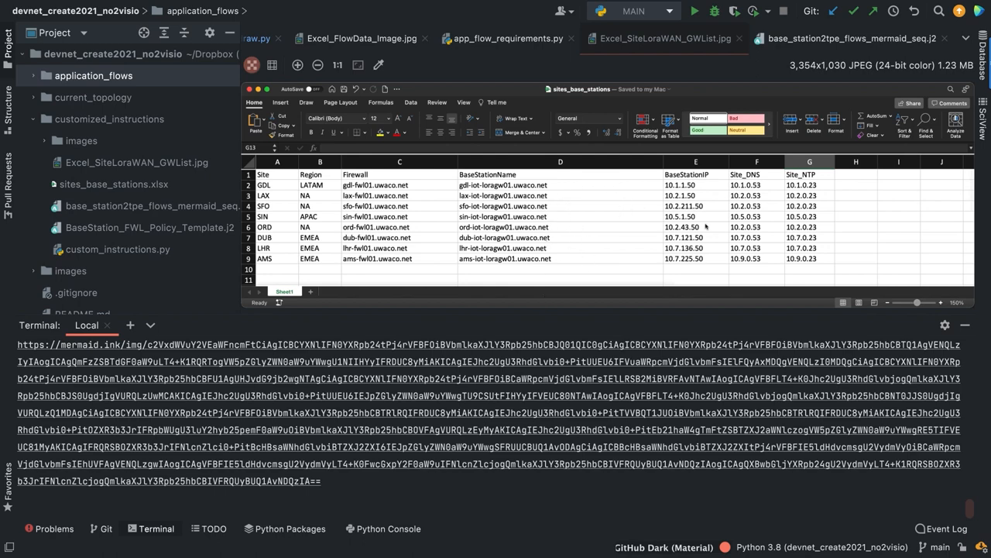
mouse_move(638, 211)
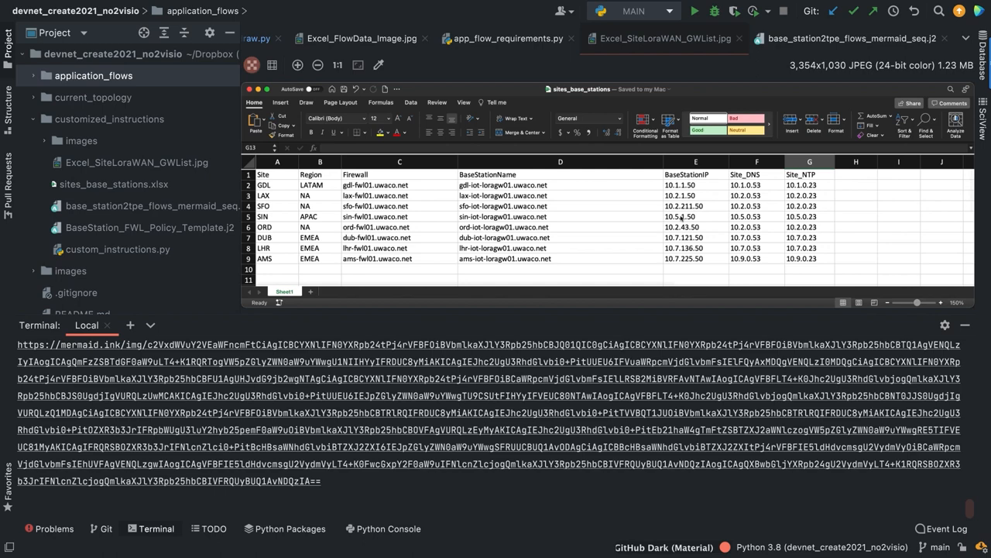
mouse_move(446, 258)
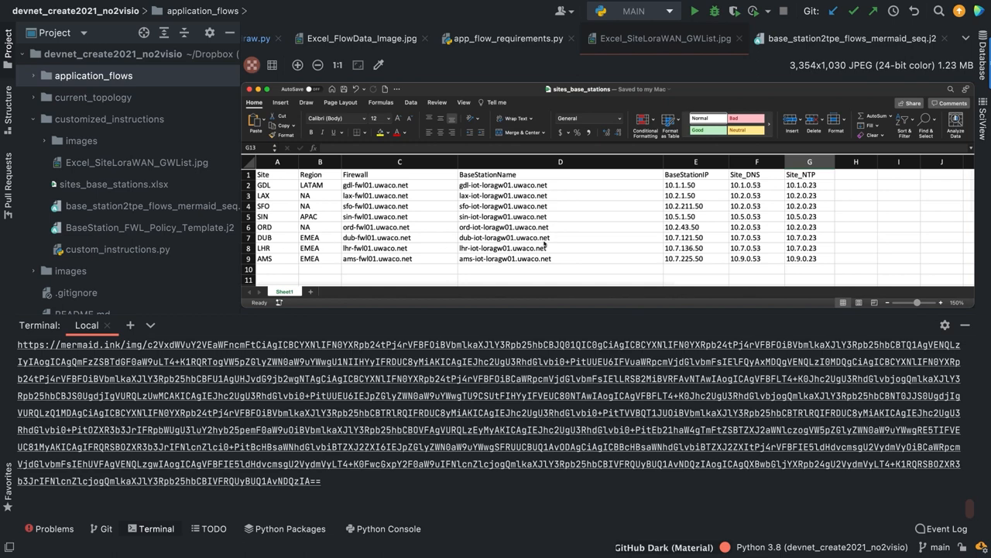
mouse_move(607, 240)
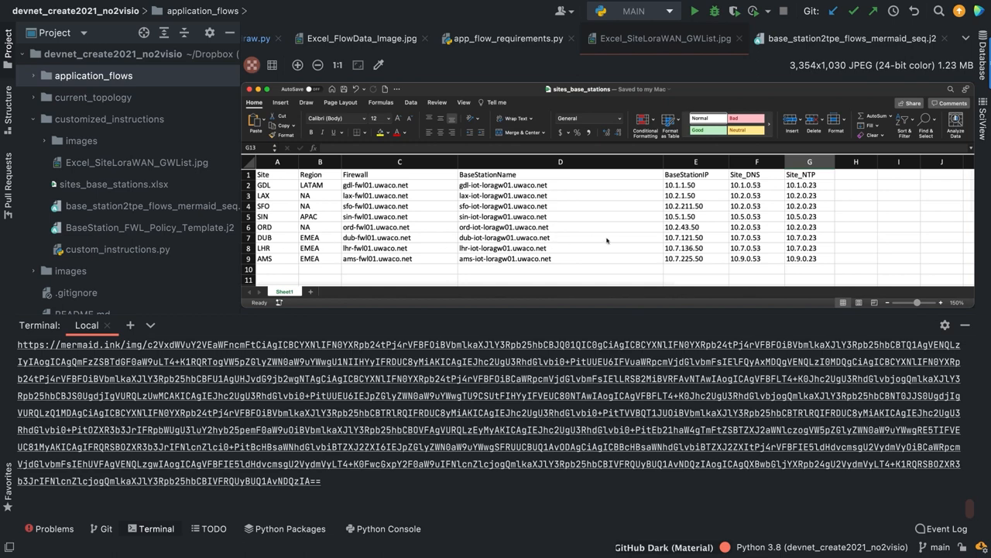
mouse_move(656, 181)
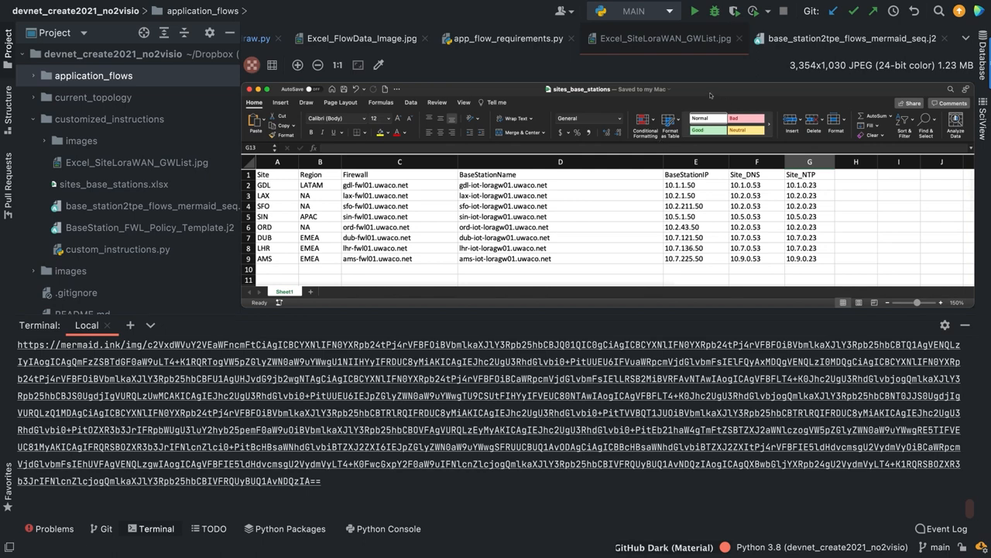
- View mermaid_seq.j2, then scroll through the BaseStation_FWL_Policy_Template.j2 report template
click(813, 38)
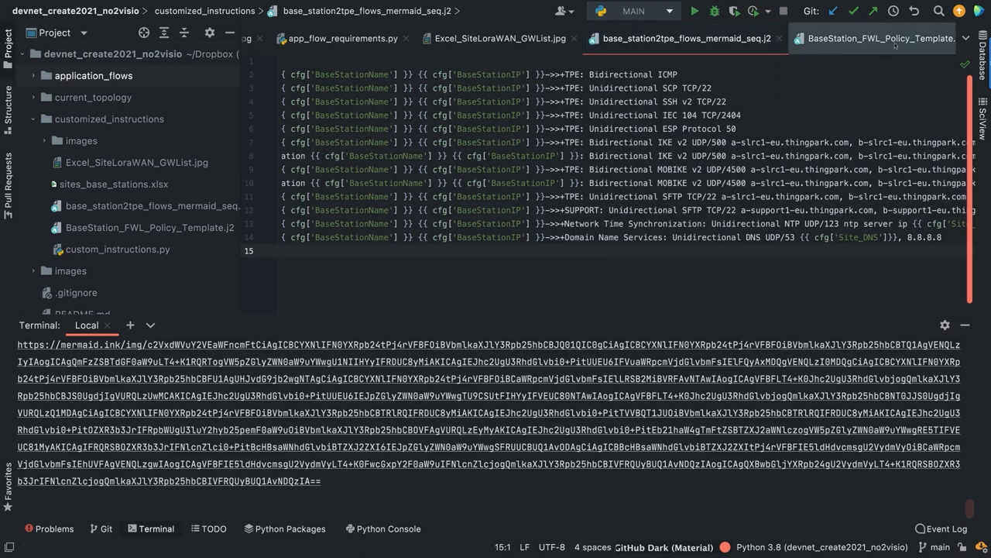
click(874, 38)
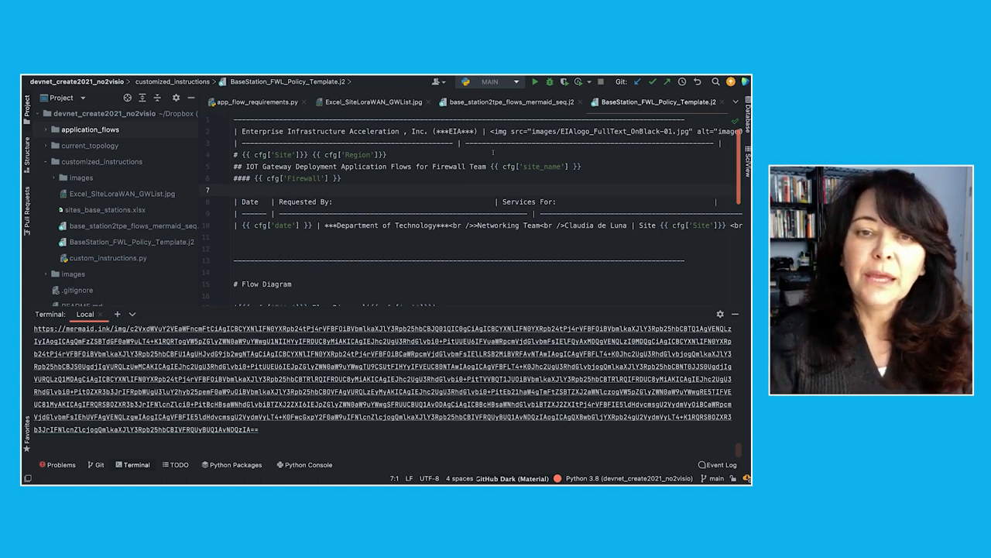
scroll(down, 3)
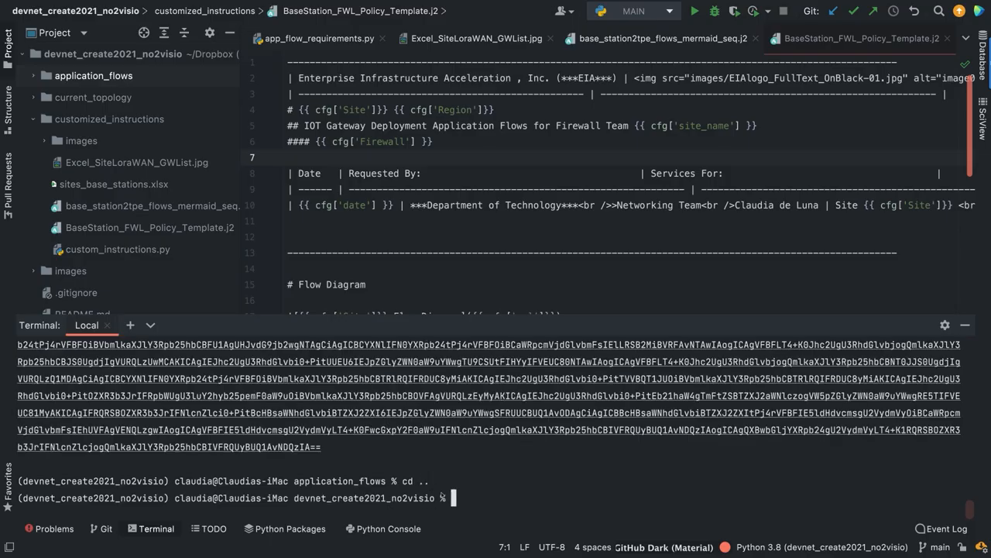
- Change into customized_instructions and run custom_instructions.py to render diagrams and policy reports
text(cd customized_instructions)
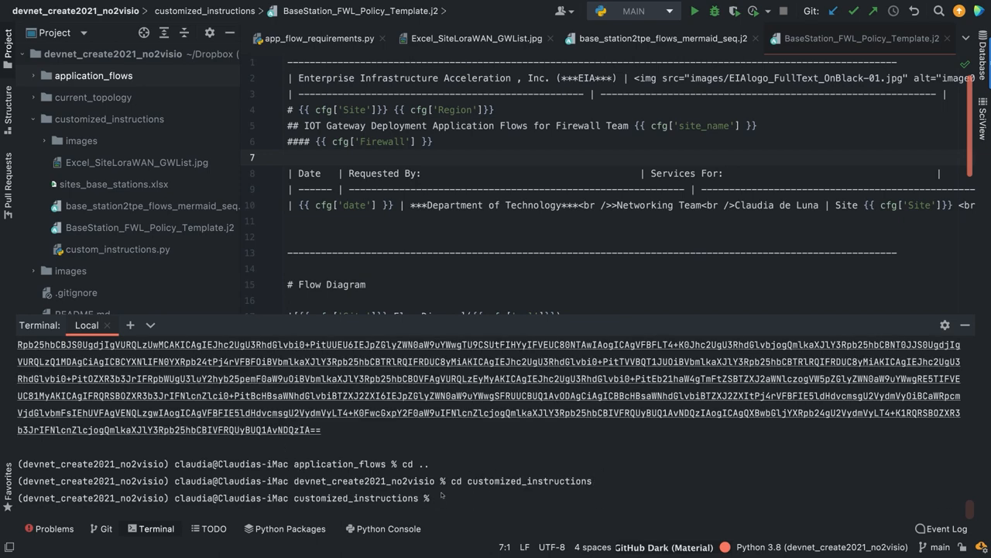
text(python cu)
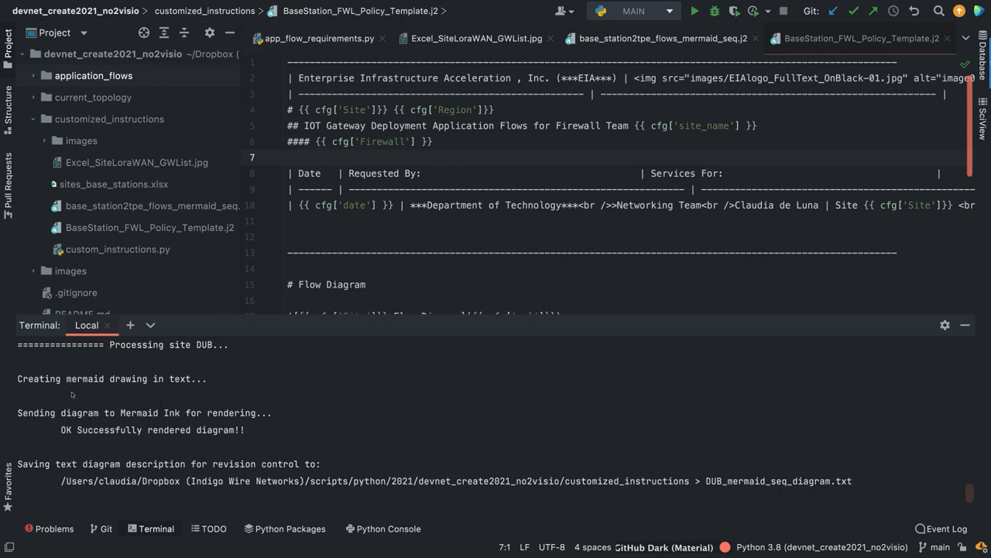
mouse_move(152, 388)
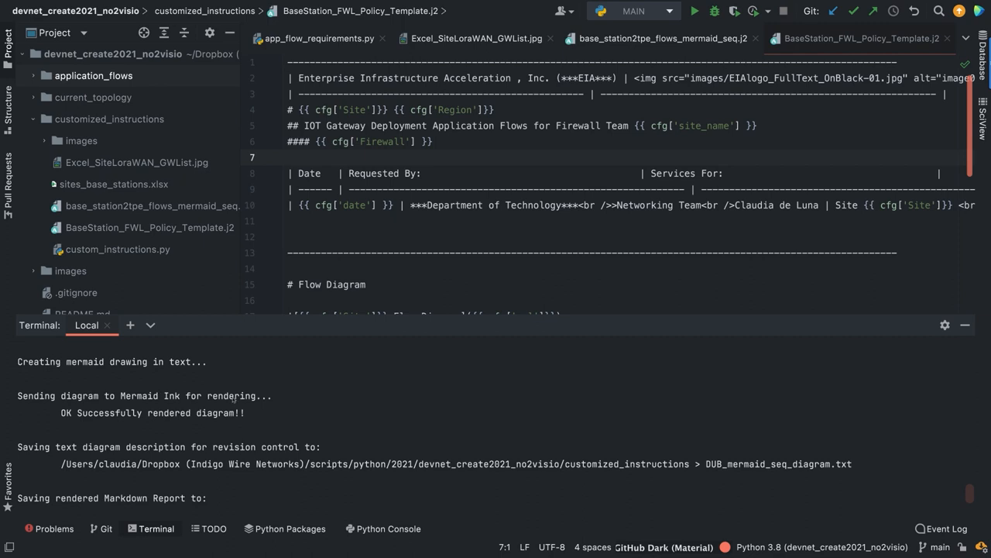
mouse_move(254, 407)
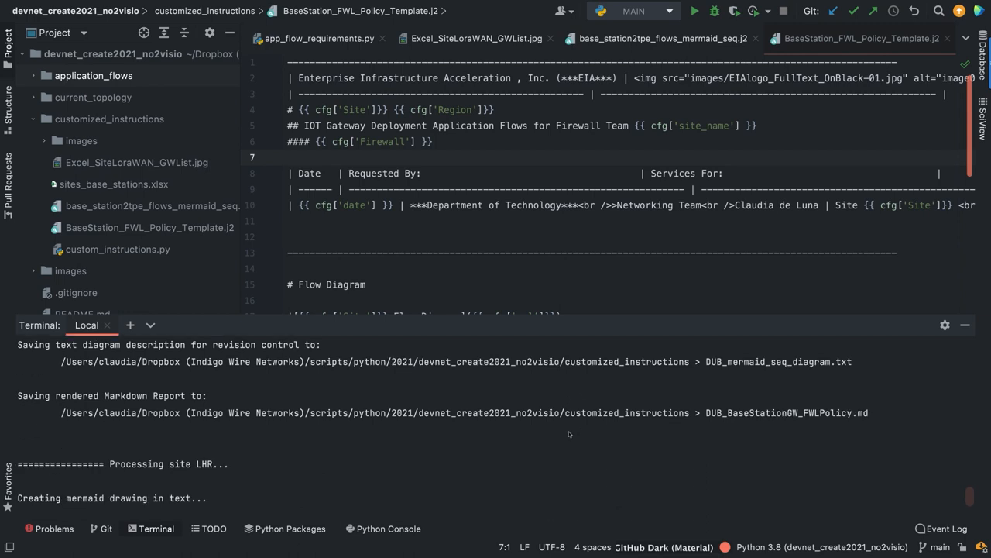
mouse_move(729, 418)
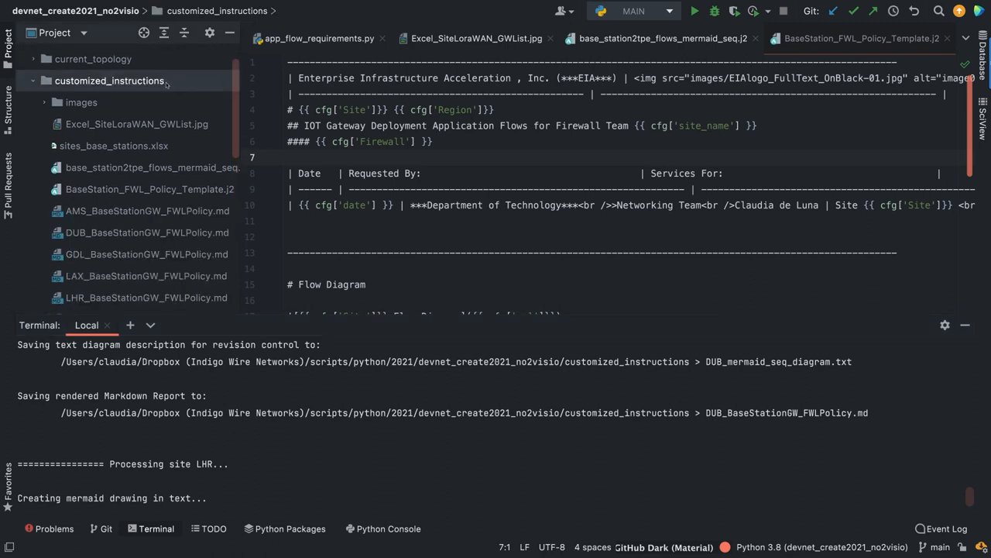
- Scroll the Project pane to open AMS_mermaid_seq_diagram.txt and view its AMS-to-TPE flows
scroll(down, 3)
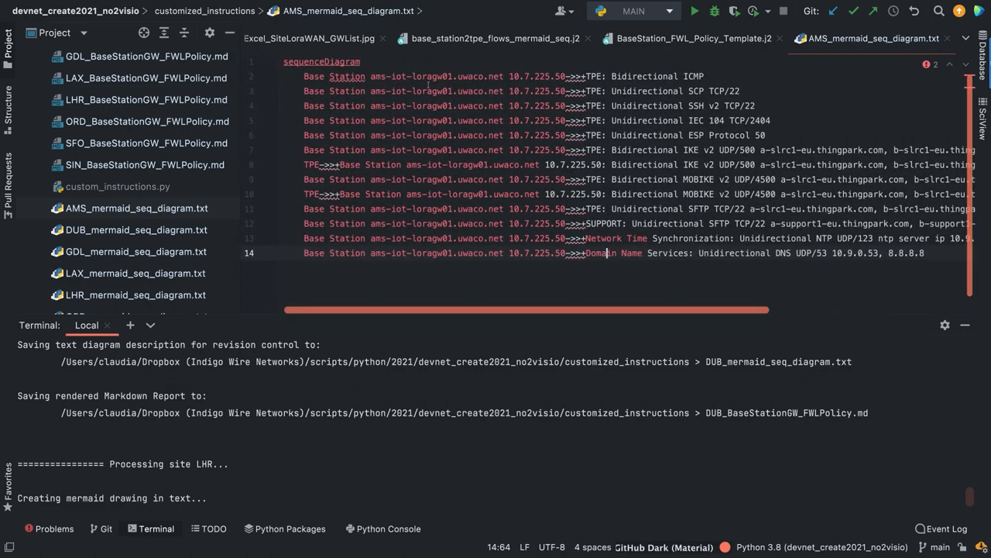
mouse_move(557, 83)
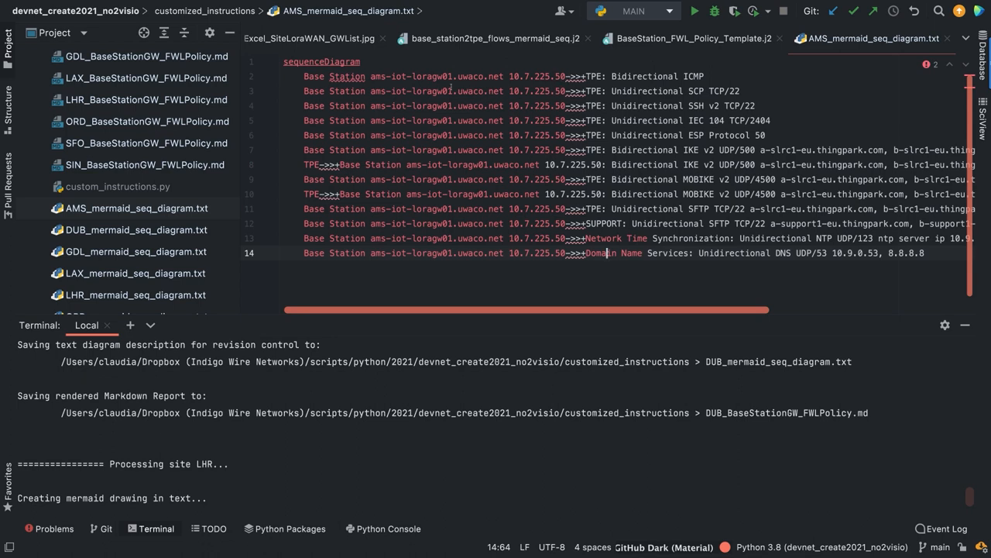
scroll(right, 3)
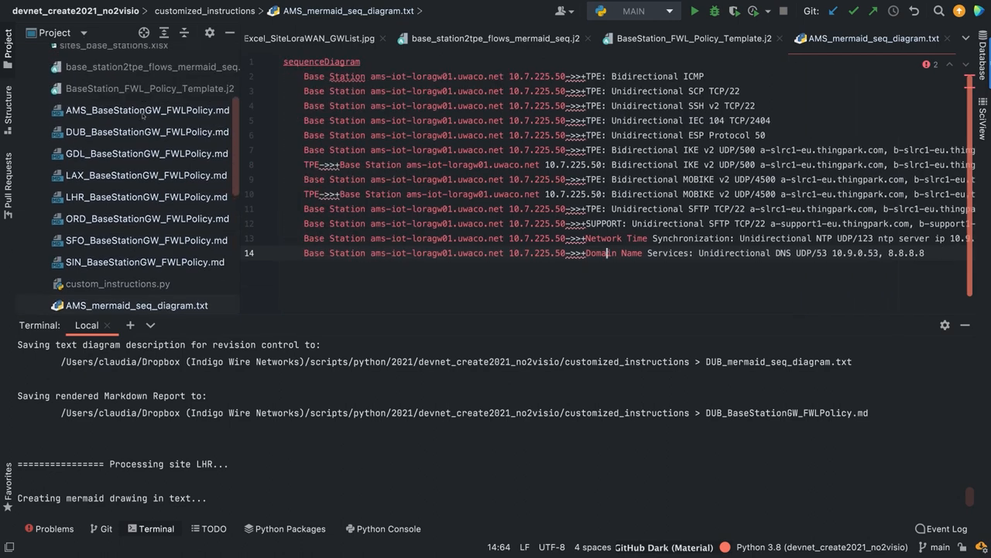
- Open AMS_BaseStationGW_FWLPolicy.md and scroll its preview through the flow diagram and contacts table
click(146, 110)
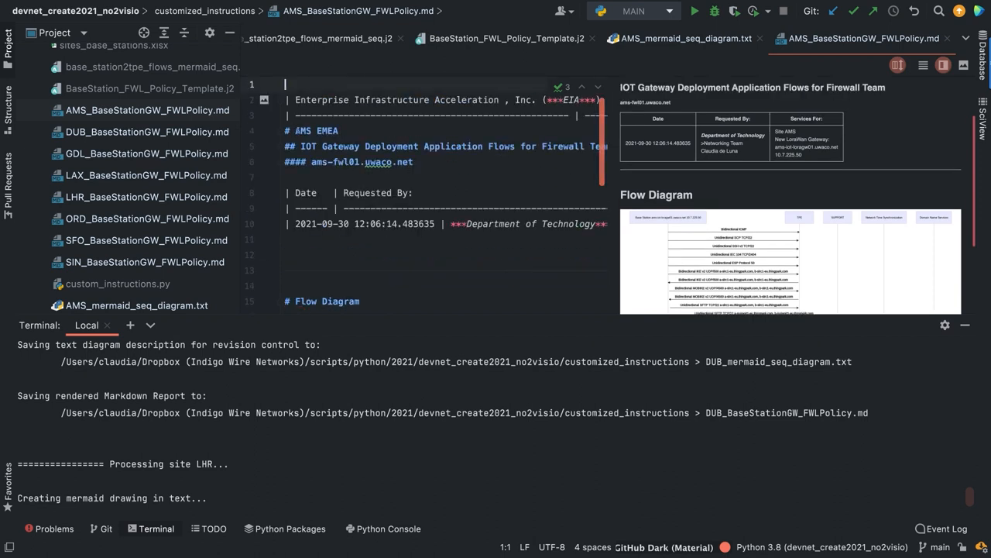
mouse_move(822, 256)
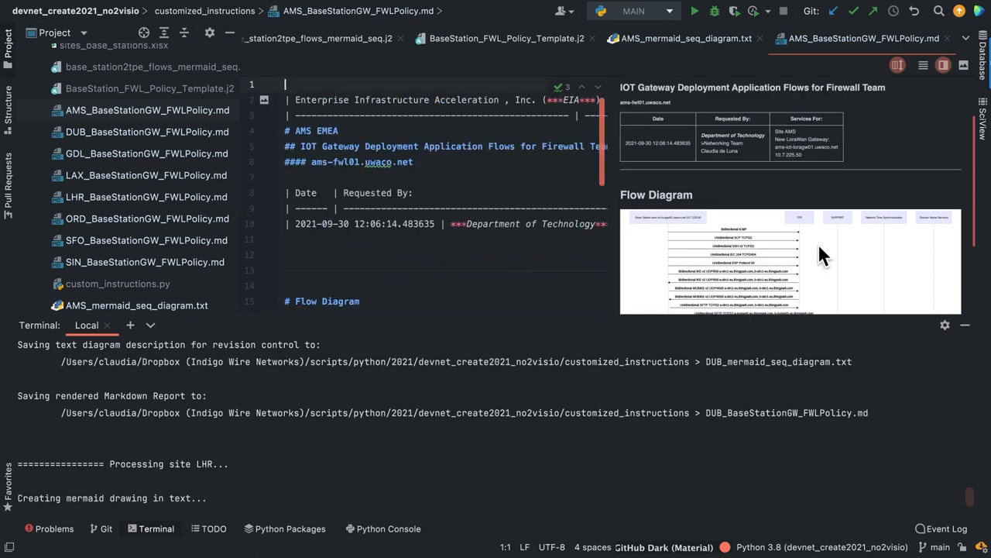
scroll(down, 3)
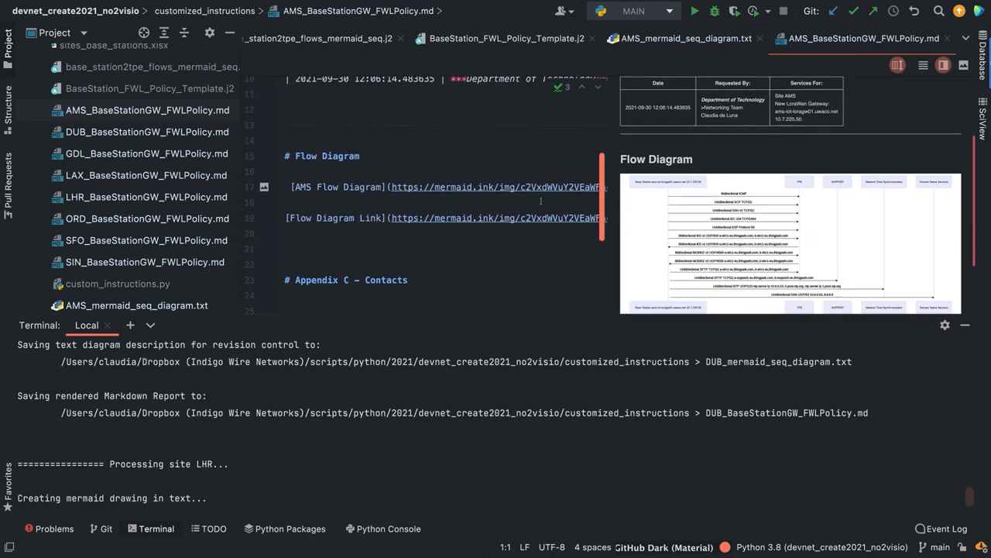
scroll(down, 3)
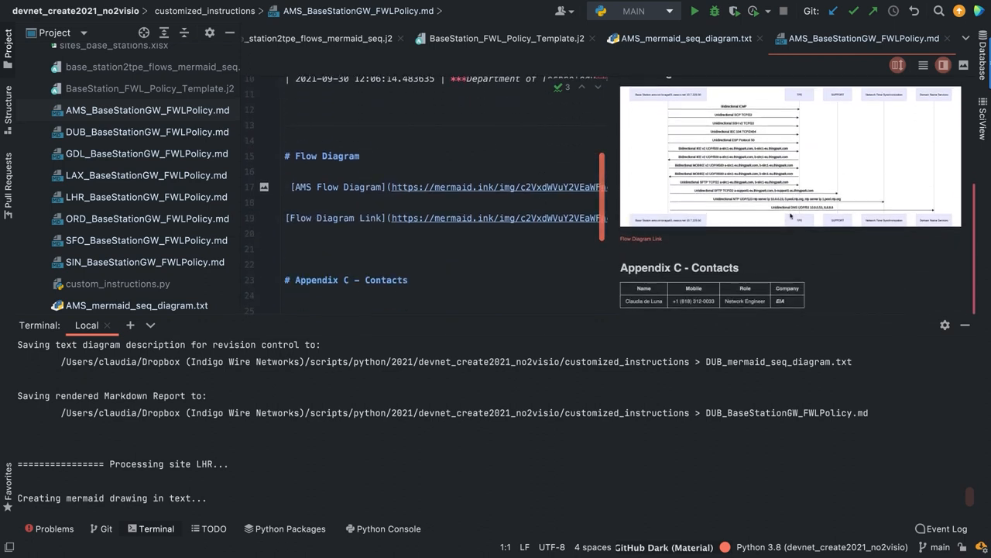
scroll(down, 3)
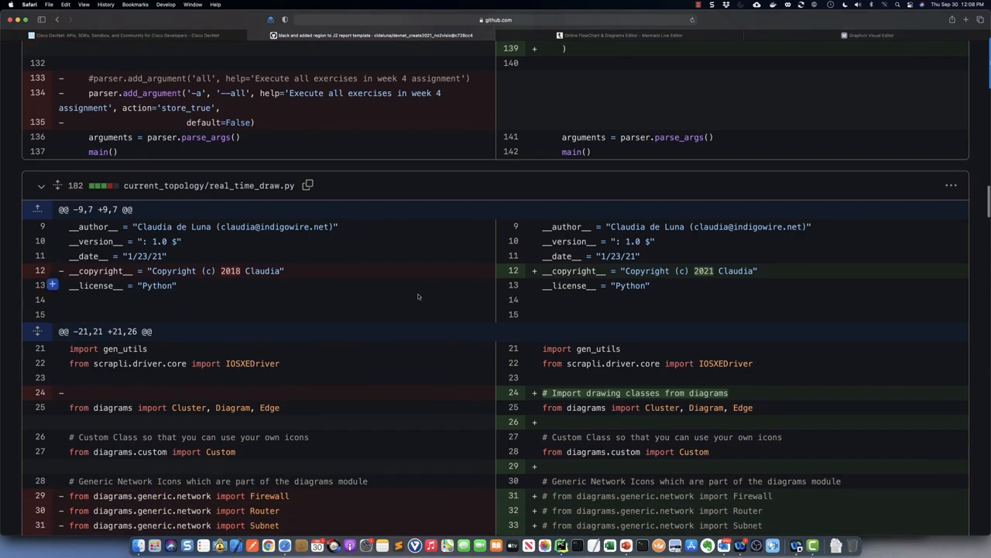
- Scroll the commit diff down to the BaseStation_FWL_Policy_Template.j2 Region change
scroll(down, 3)
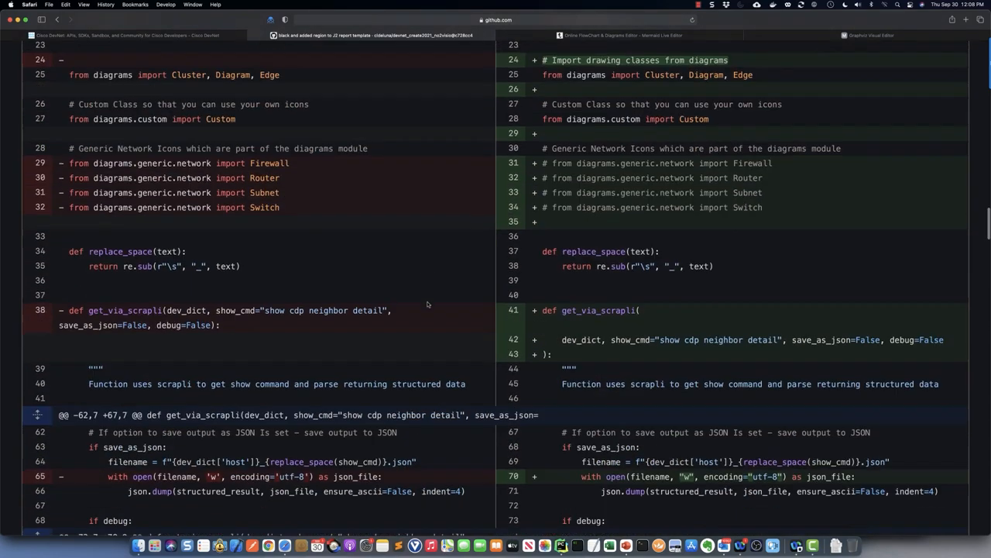
scroll(down, 3)
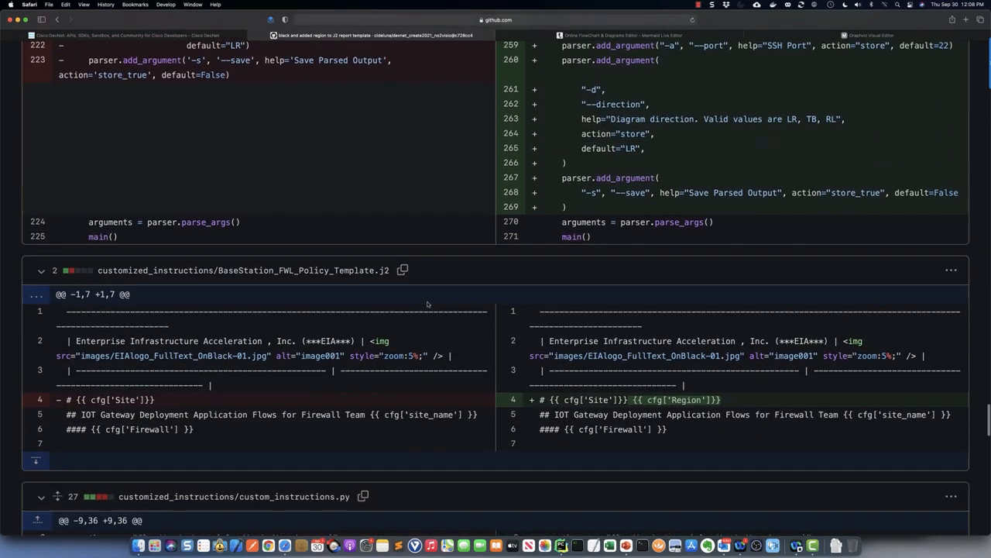
scroll(down, 3)
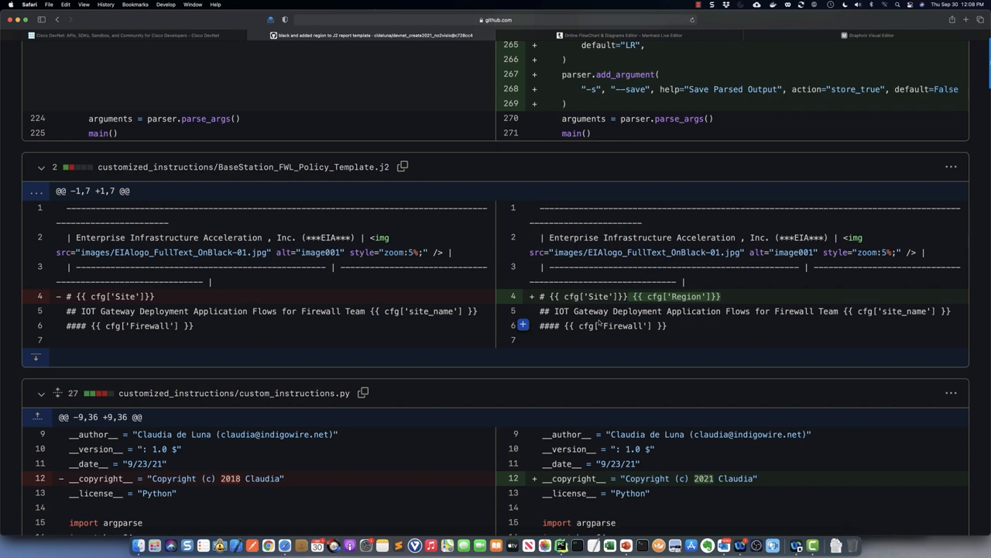
mouse_move(598, 322)
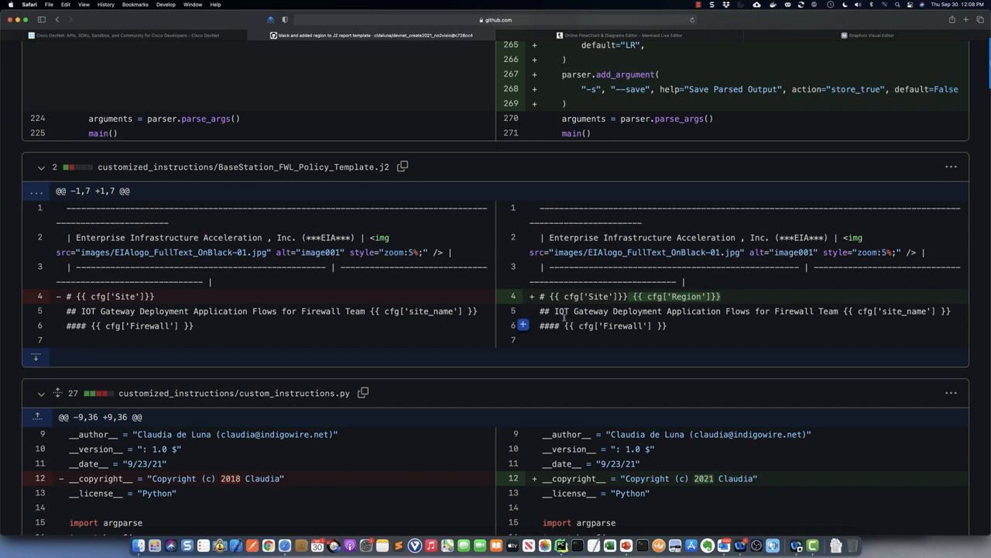